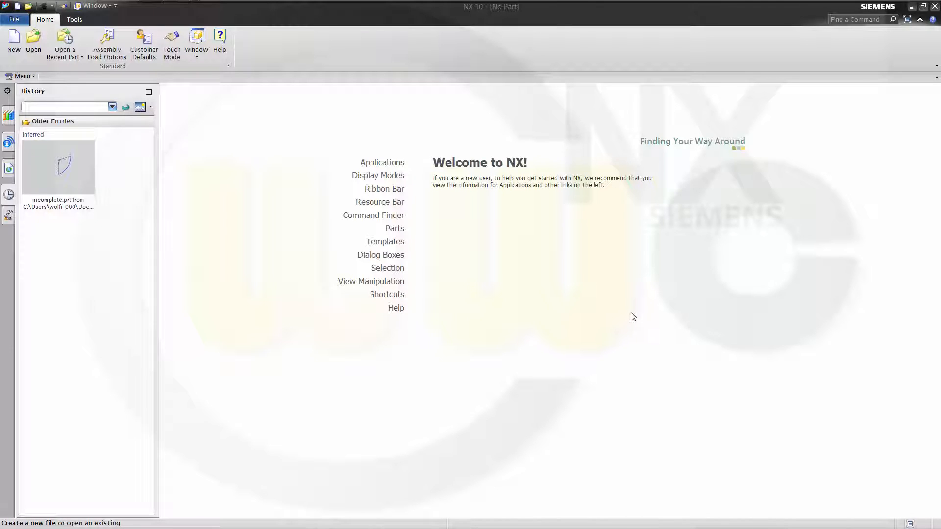
mouse_move(636, 314)
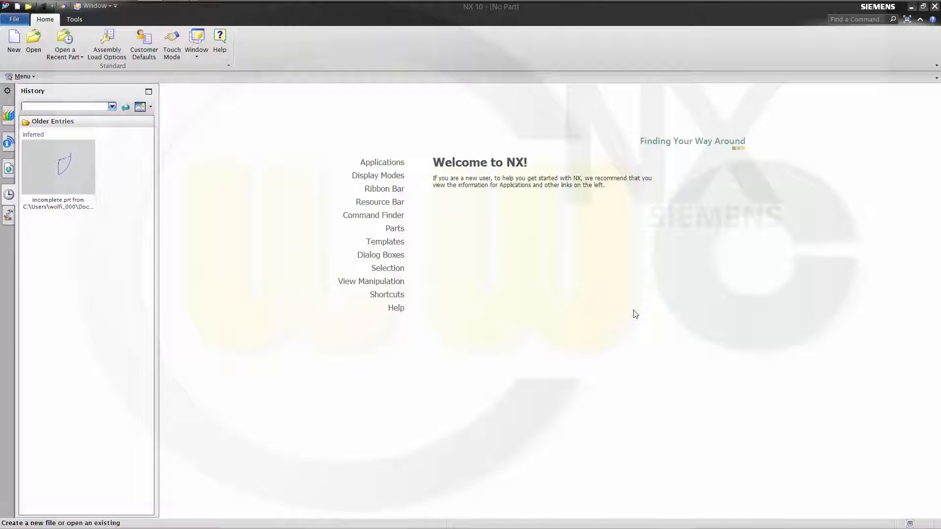
mouse_move(217, 118)
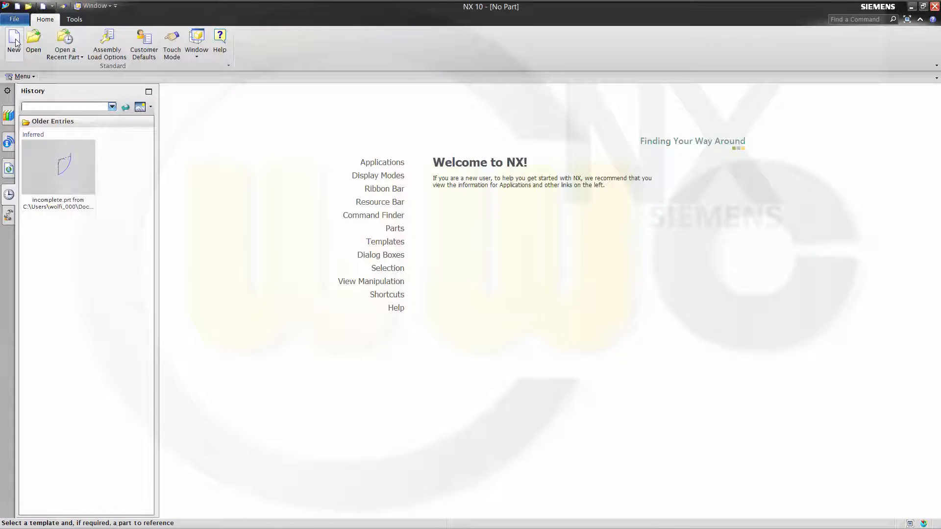
Create a new assembly and add Grundplatte_catpart at the absolute origin
click(13, 42)
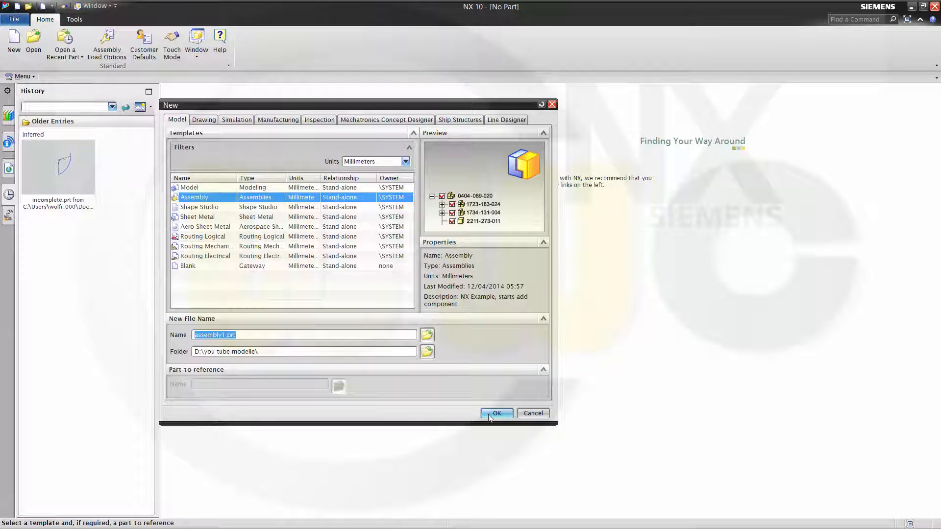
click(495, 413)
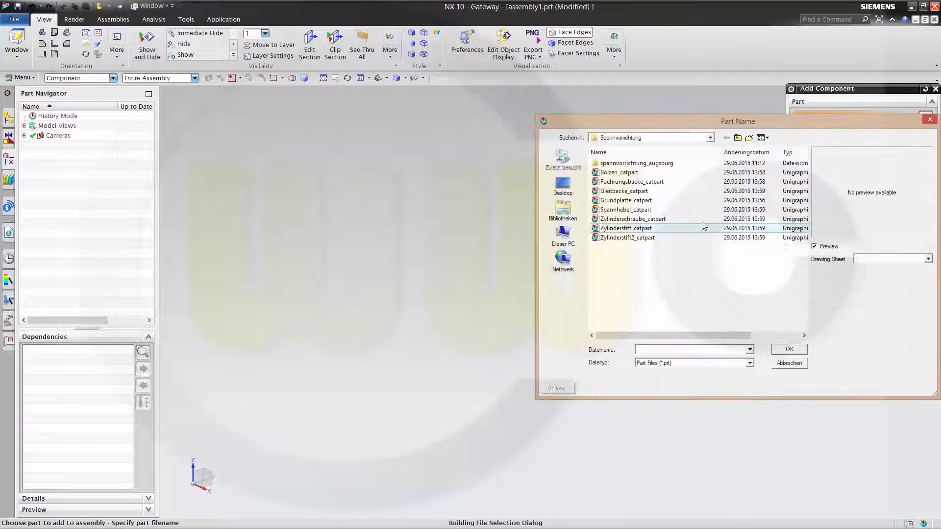
click(626, 200)
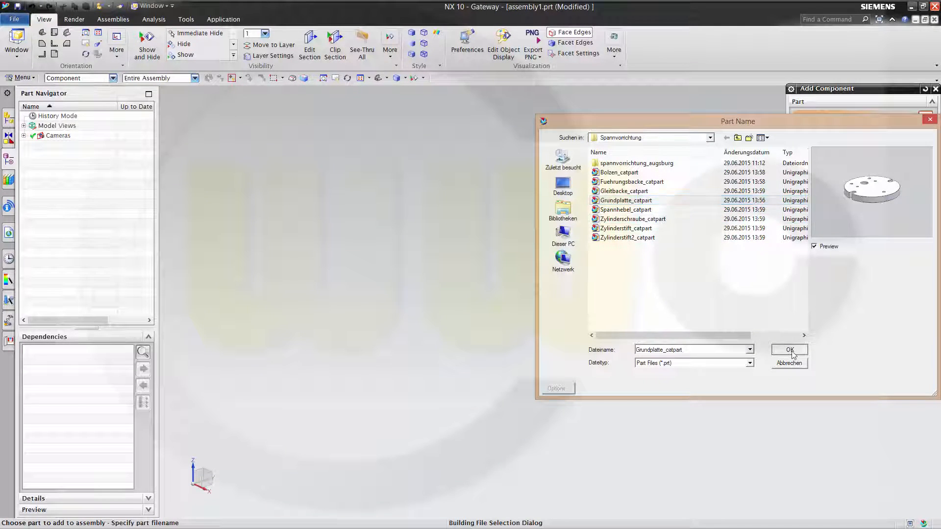
click(790, 350)
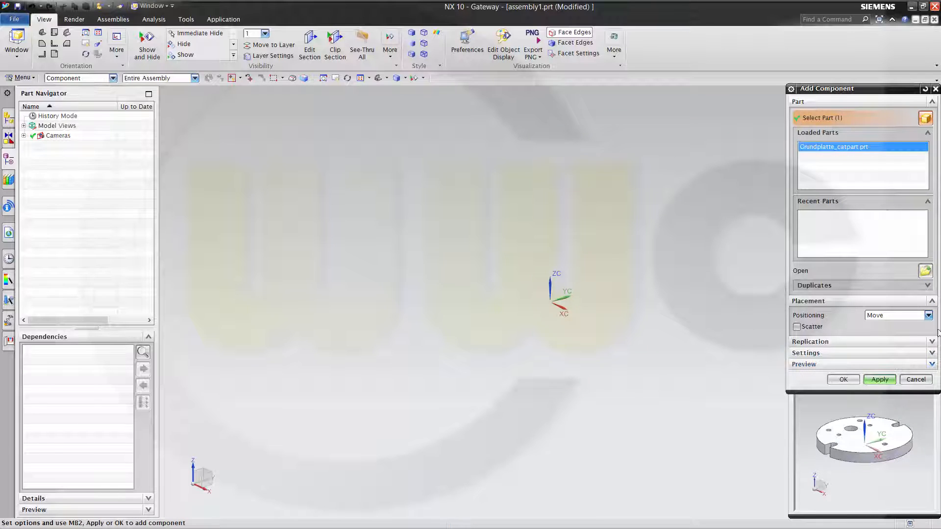
click(927, 315)
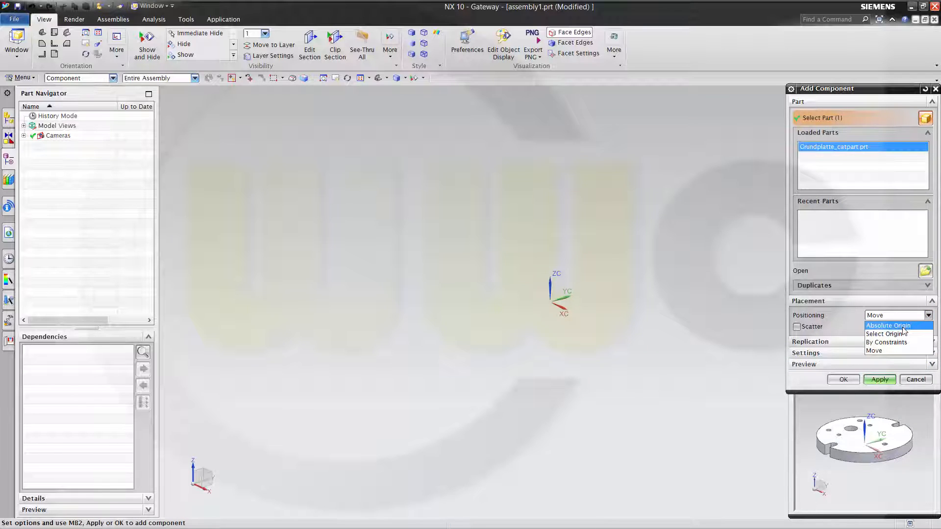
click(889, 326)
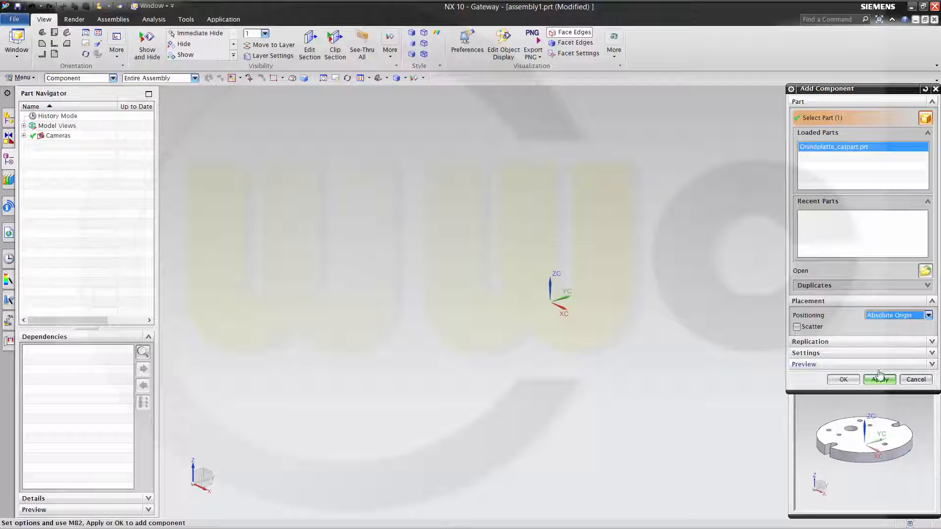
click(879, 379)
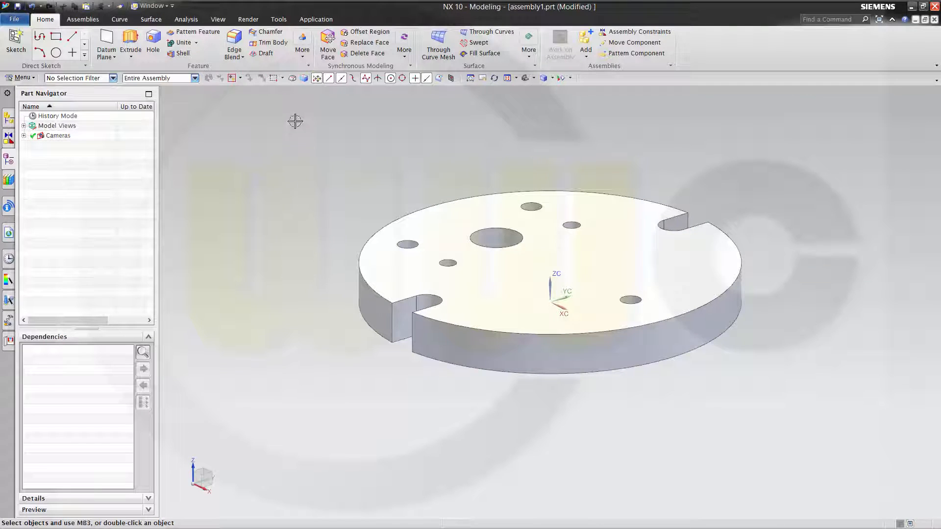
Apply a Fix assembly constraint to the Grundplatte base plate
click(82, 19)
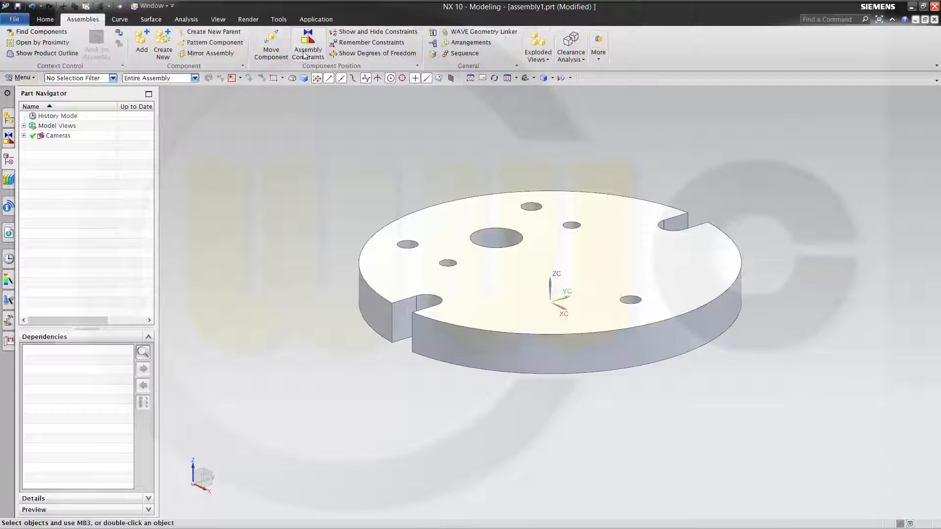
click(307, 45)
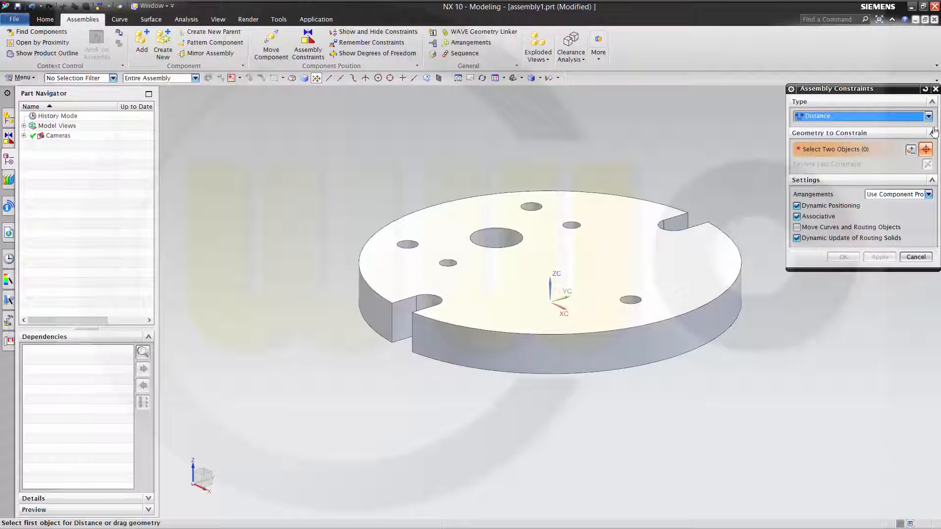
click(861, 116)
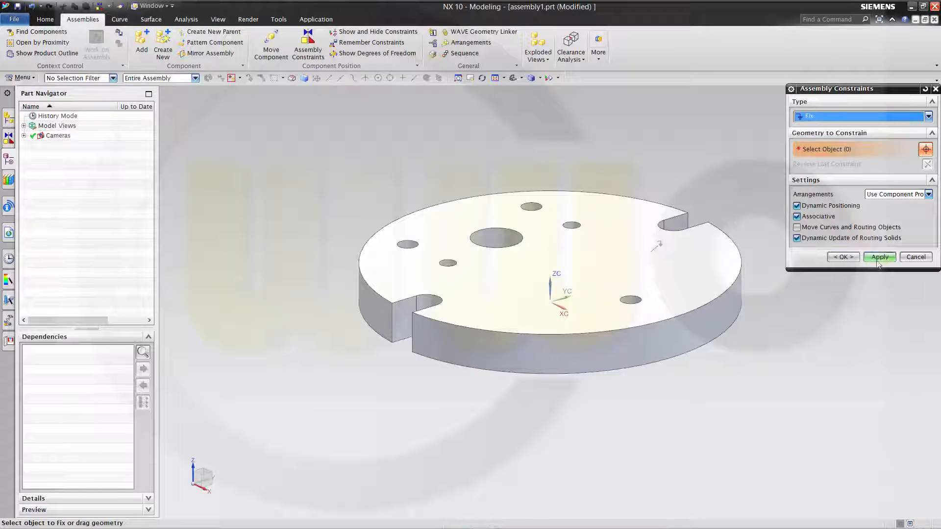
click(915, 257)
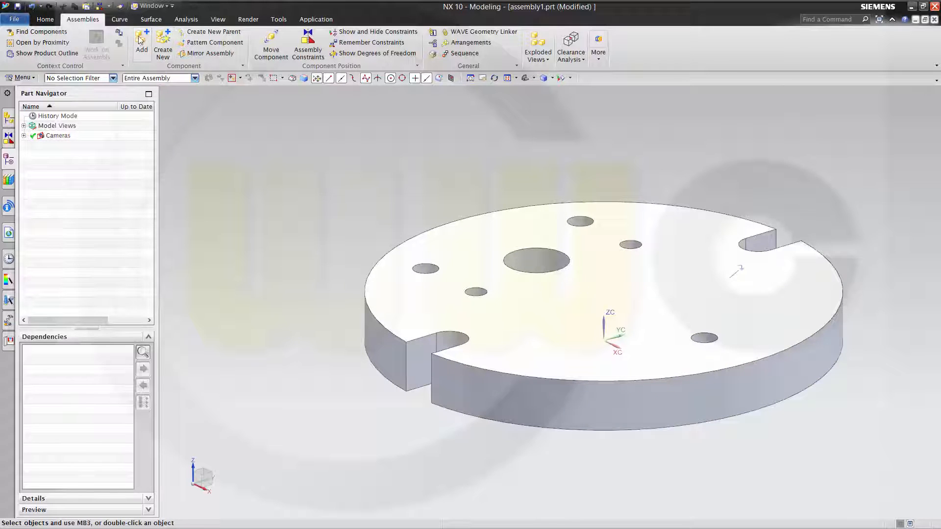
Add all seven part files except Grundplatte, keeping their current placement
click(141, 45)
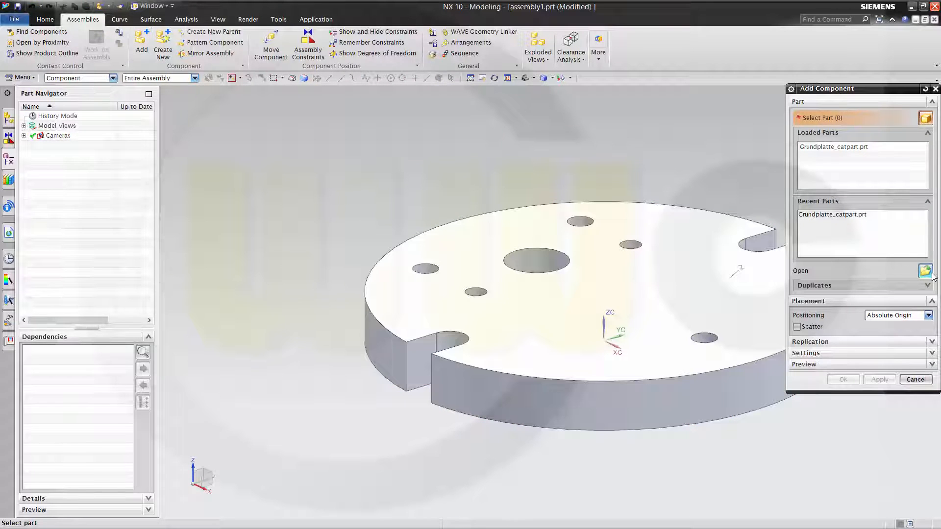
click(925, 271)
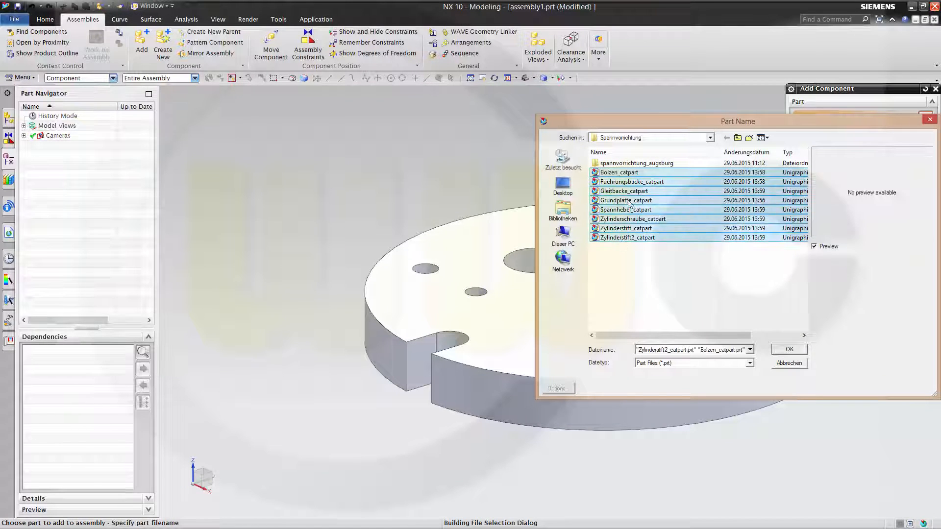
click(619, 172)
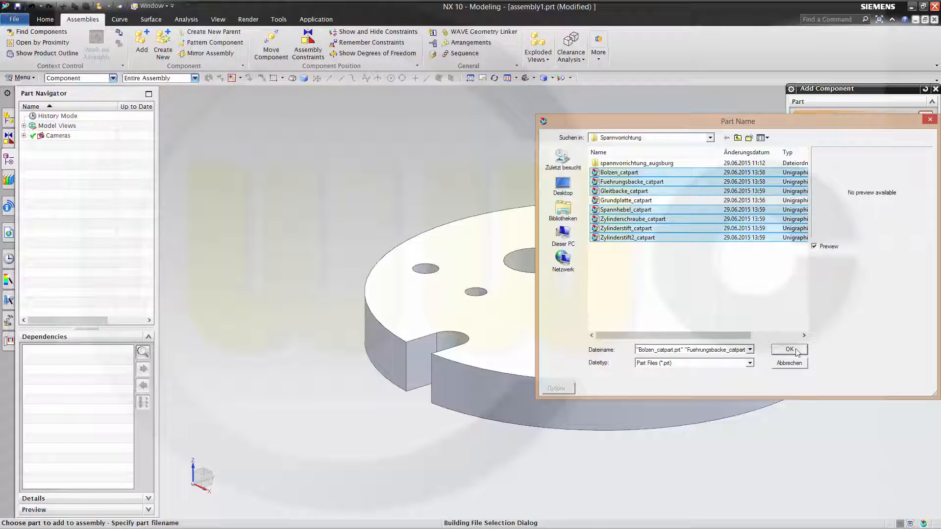
click(789, 350)
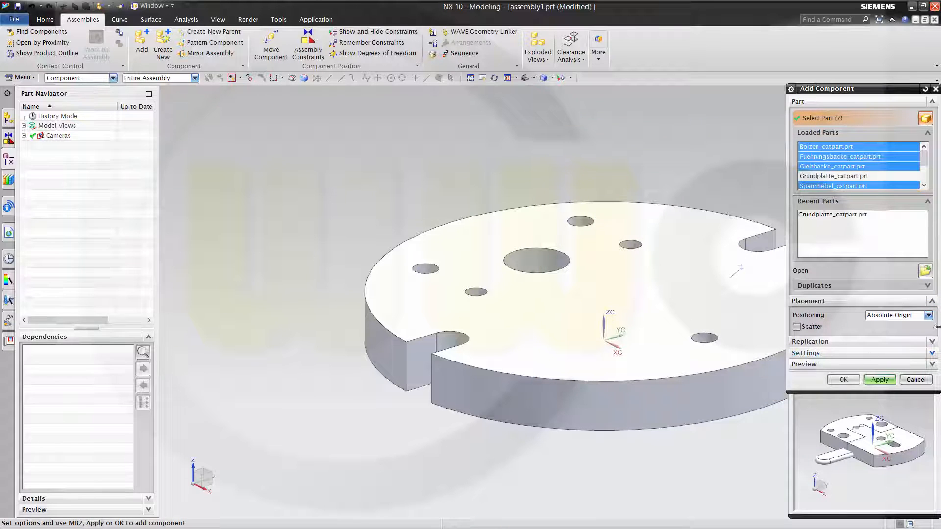
click(925, 315)
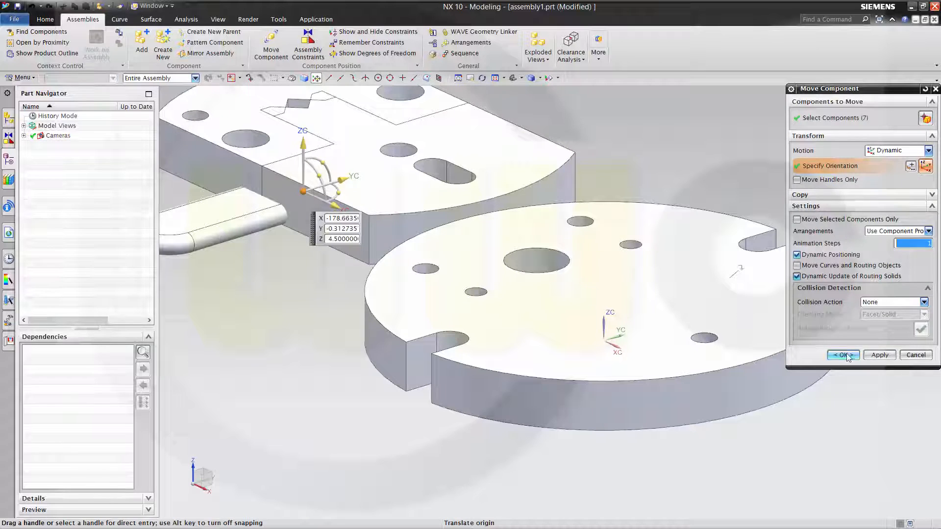
click(843, 355)
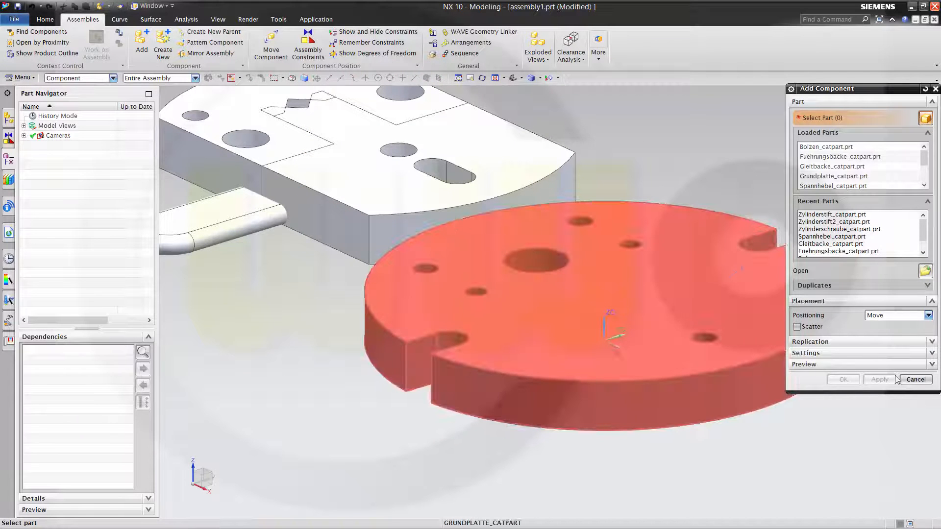
click(915, 379)
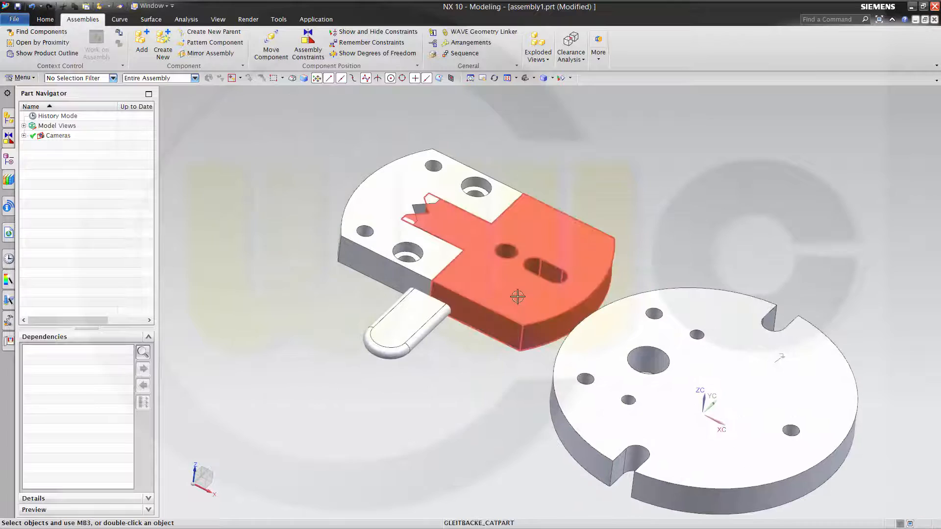
Drag the sliding jaw toward the base plate with Move Component
right_click(518, 297)
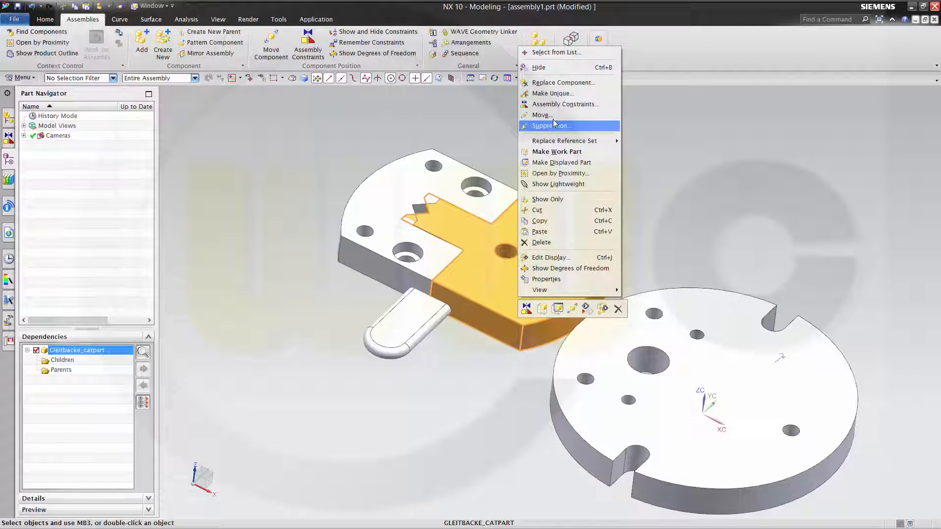
click(541, 115)
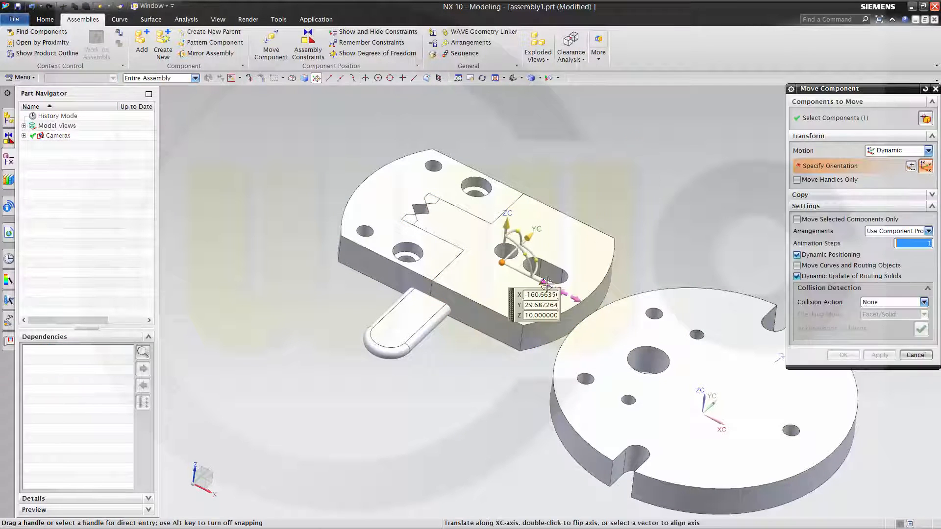
drag(546, 282, 678, 309)
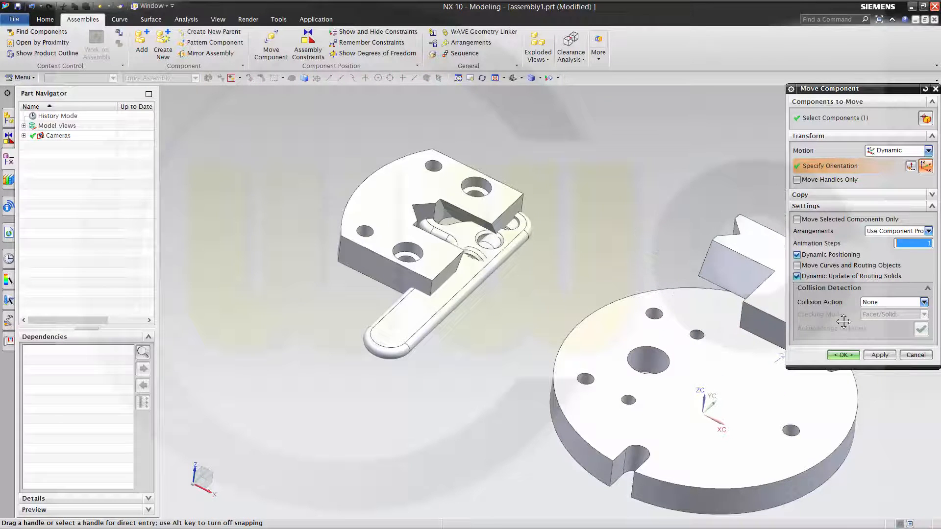
click(843, 355)
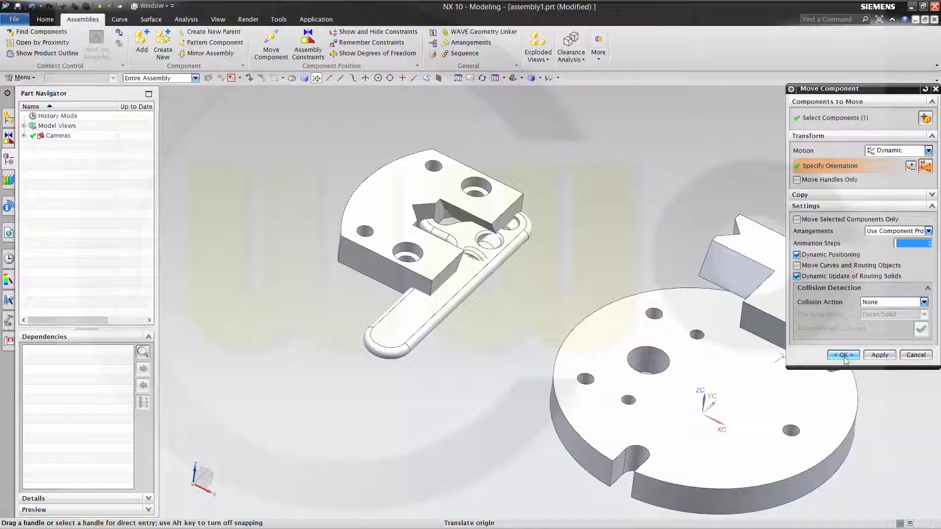
click(843, 355)
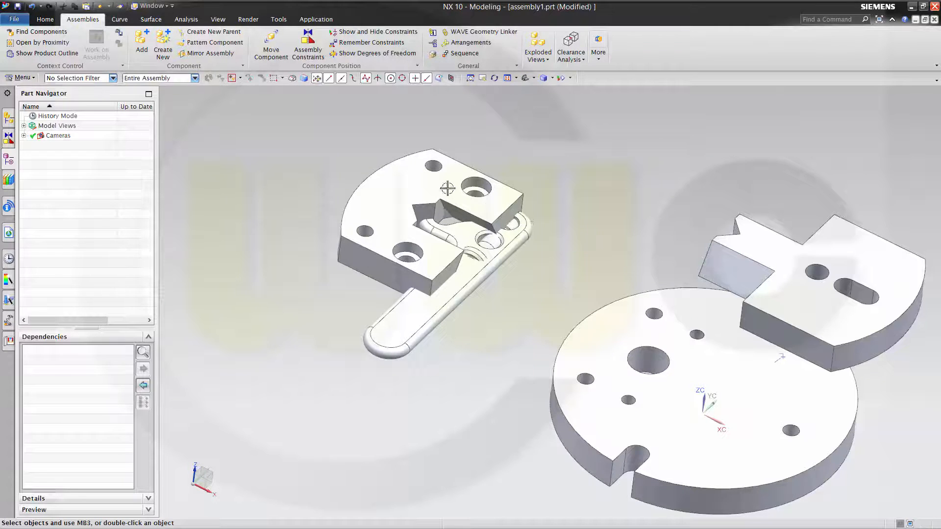
Pull the guide jaw up away from the clamping lever and confirm the lever's move left
click(446, 188)
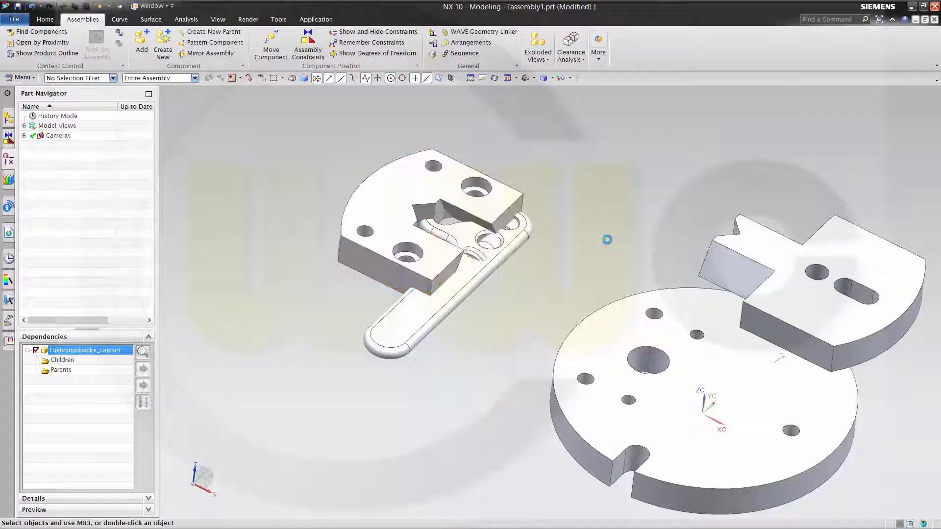
click(270, 42)
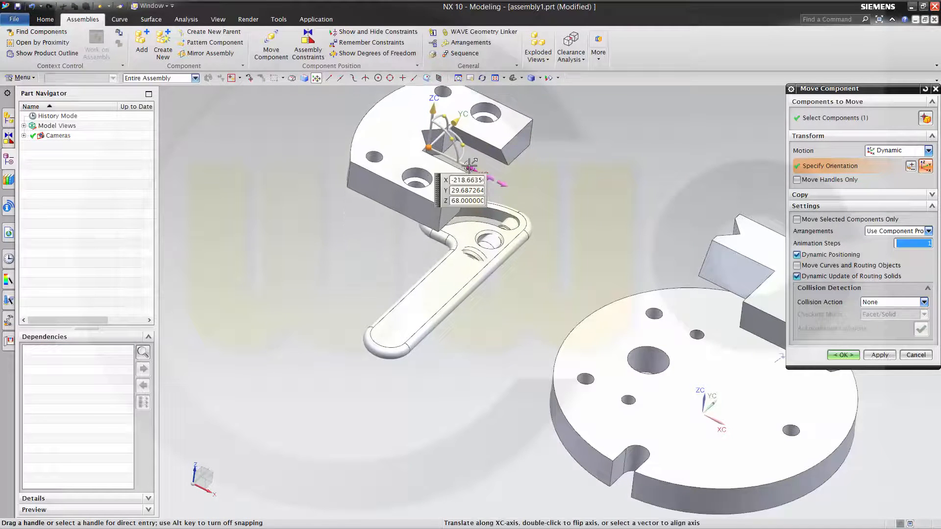
drag(471, 166, 603, 195)
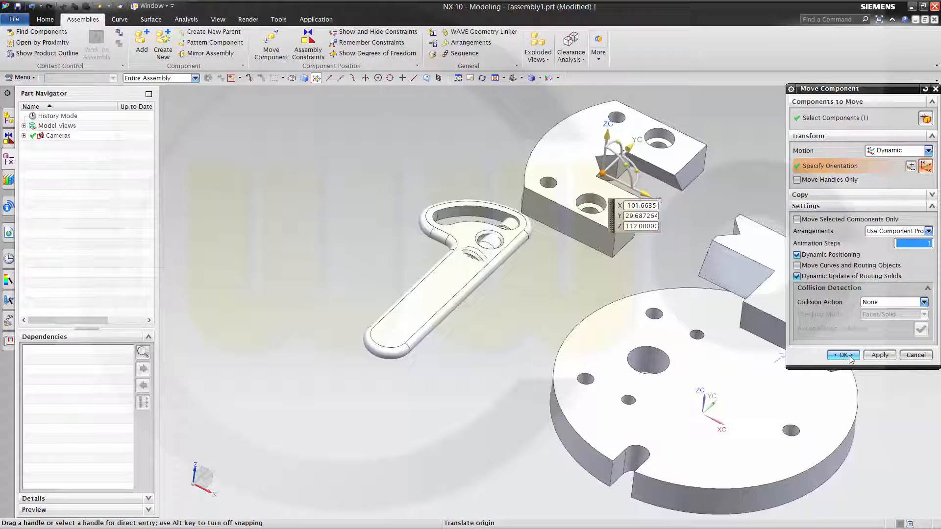
click(843, 355)
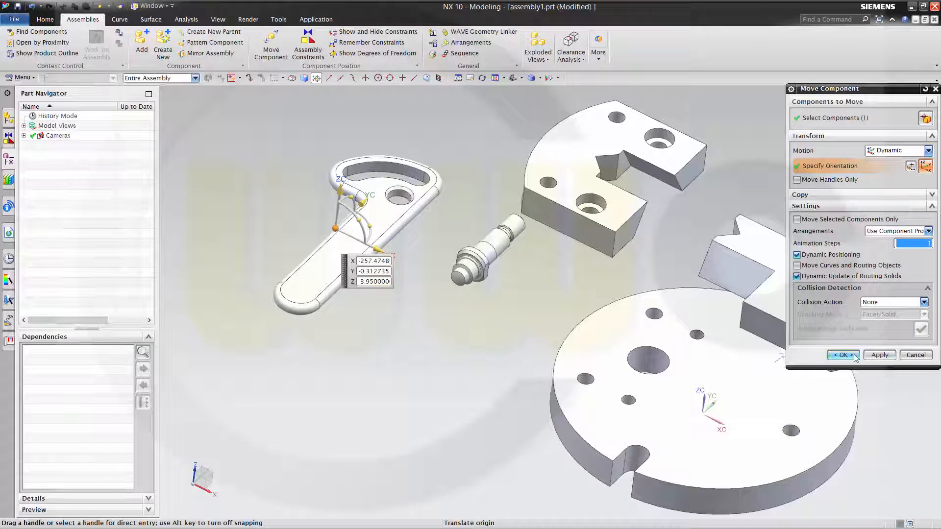
click(840, 355)
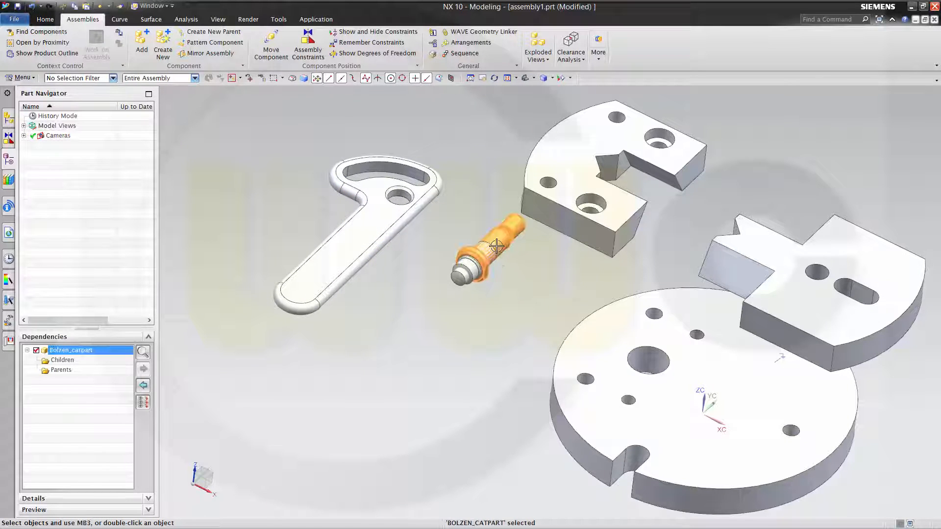
Move the bolt left of the lever and start moving cylinder pin Zylinderstift2 down
right_click(497, 245)
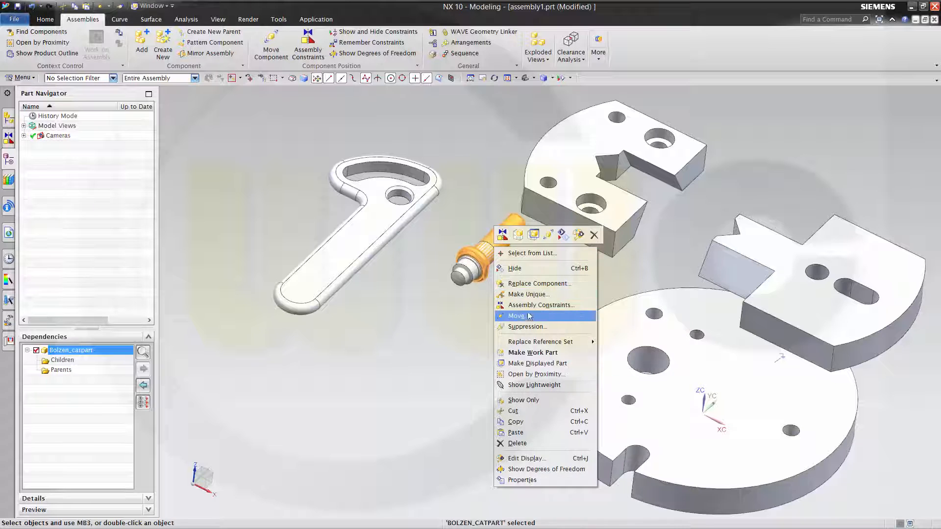
click(516, 316)
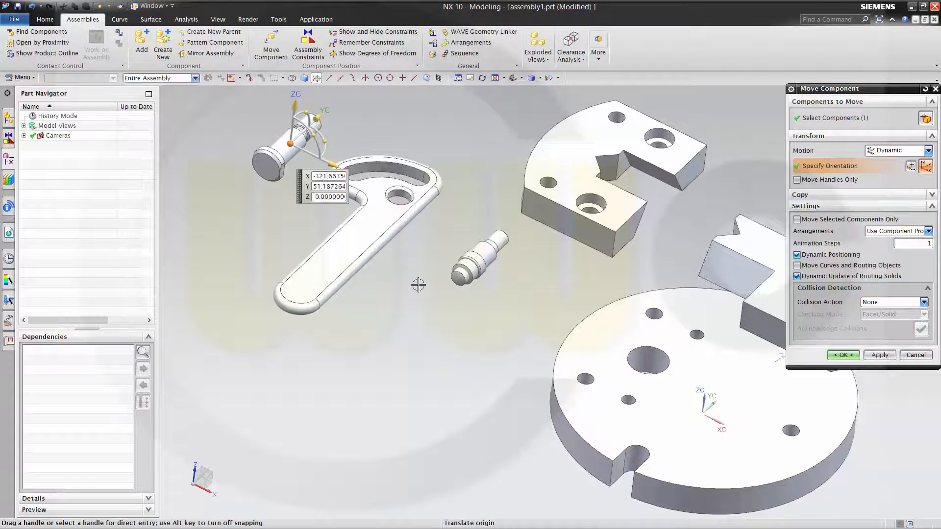
drag(324, 180, 317, 234)
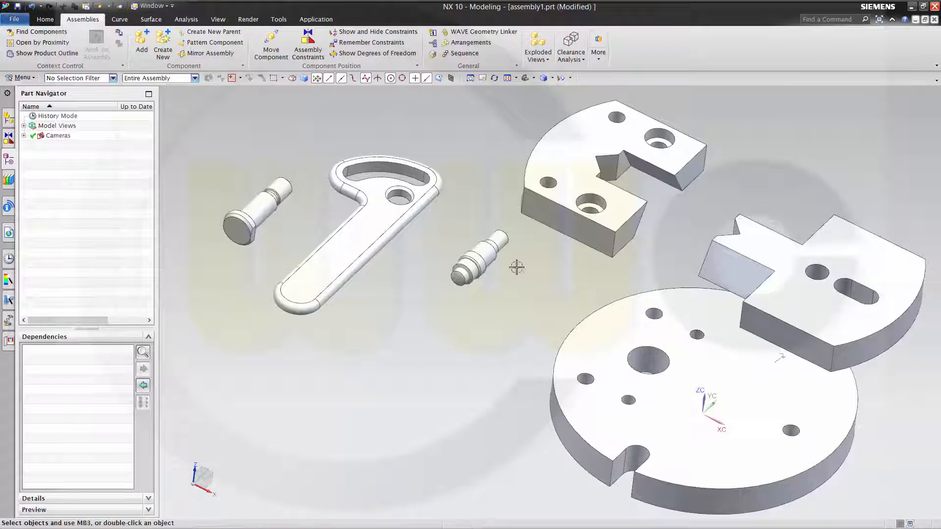
right_click(477, 261)
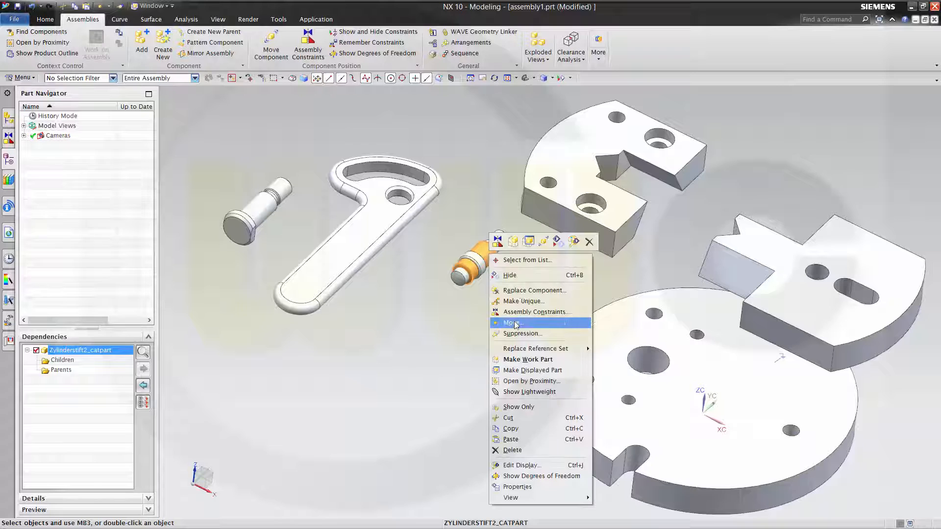
click(511, 323)
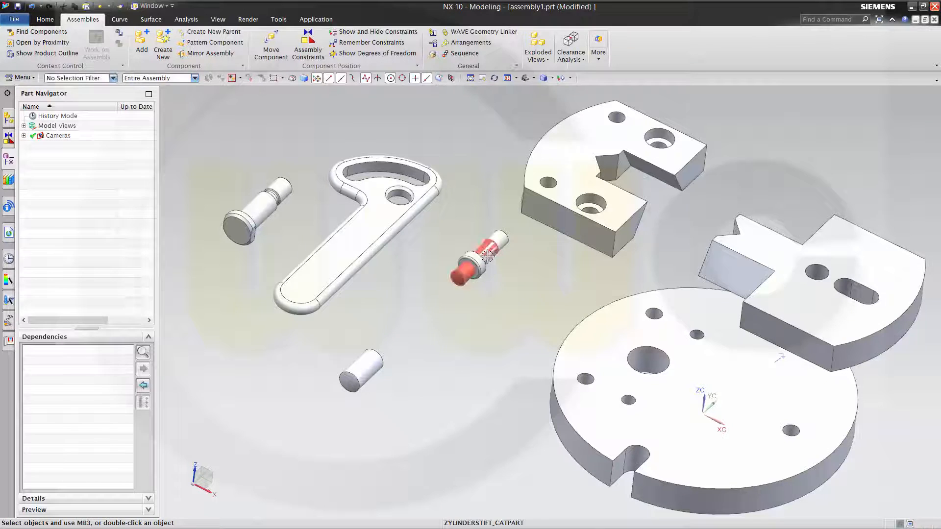
click(480, 252)
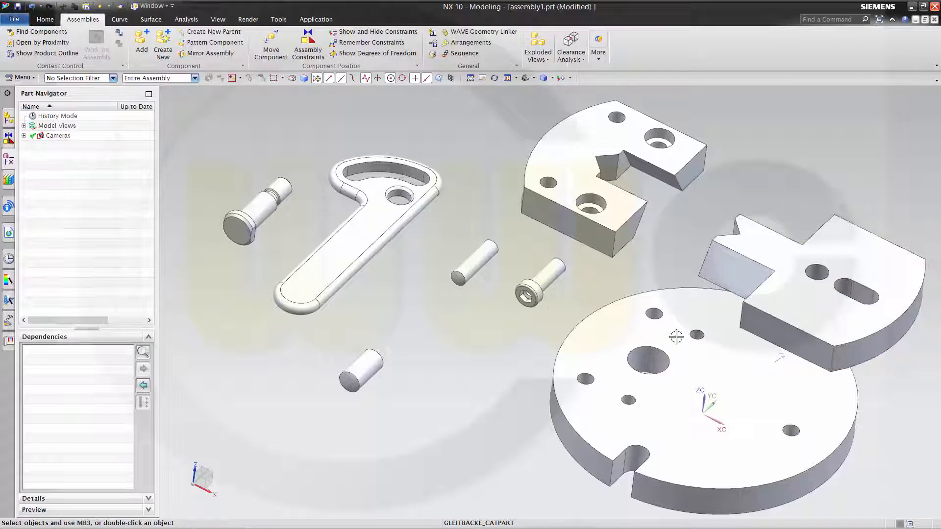
Copy the cylinder pin and paste a second pin into assembly1
click(474, 268)
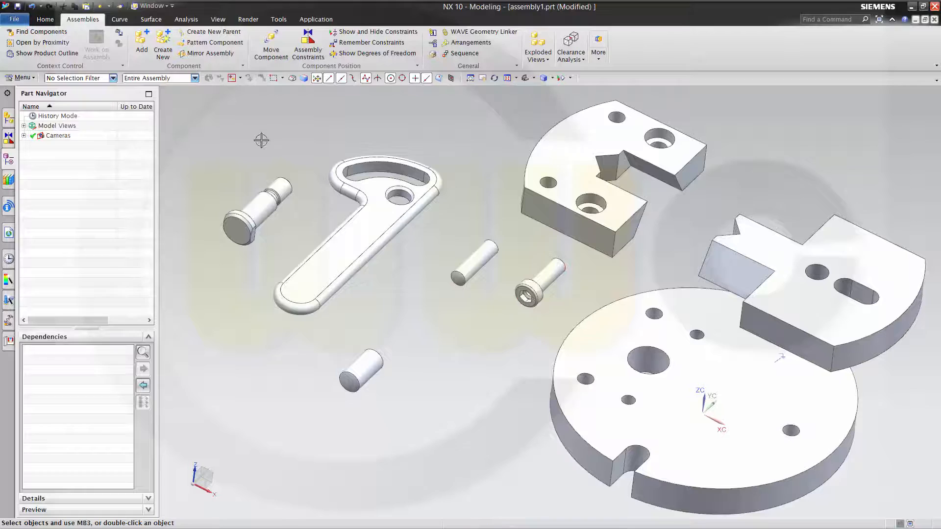
right_click(473, 268)
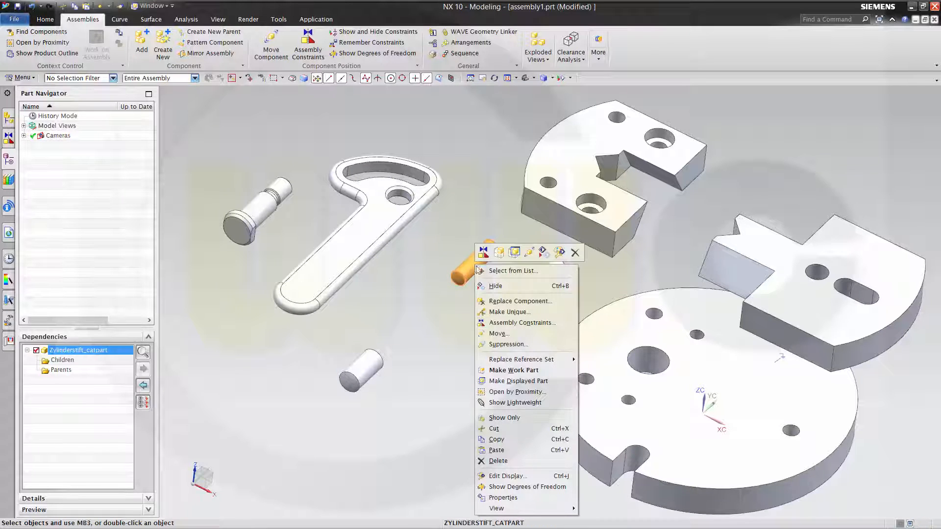
click(497, 450)
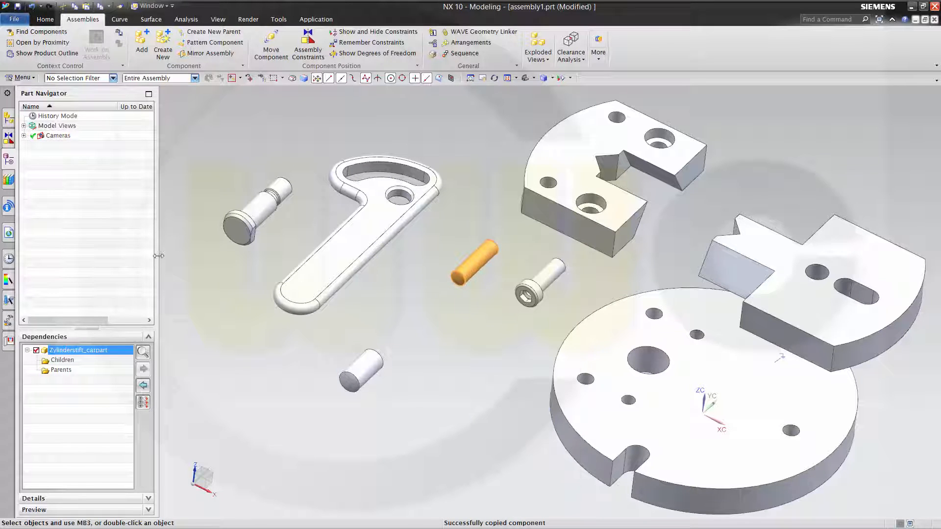
click(8, 161)
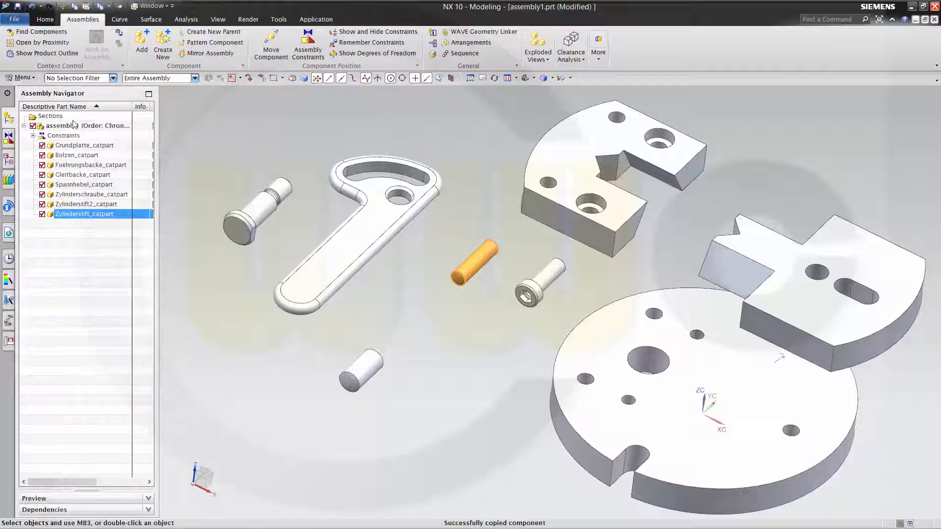
right_click(84, 126)
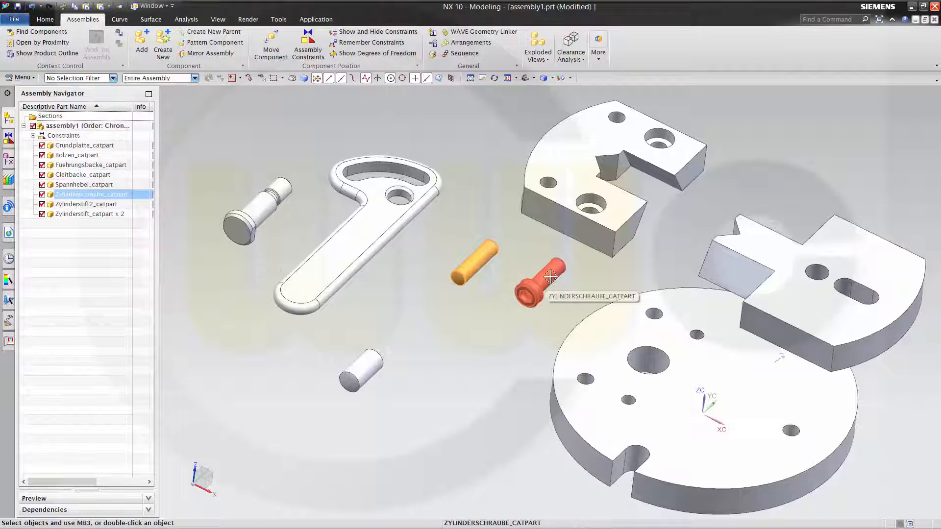
Paste a second socket screw and move the new pin beside the first
right_click(539, 279)
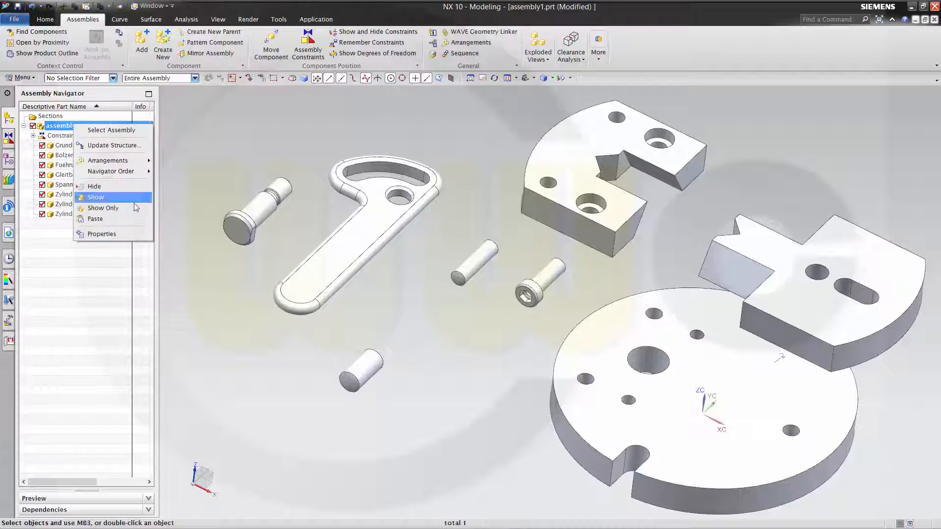
click(96, 197)
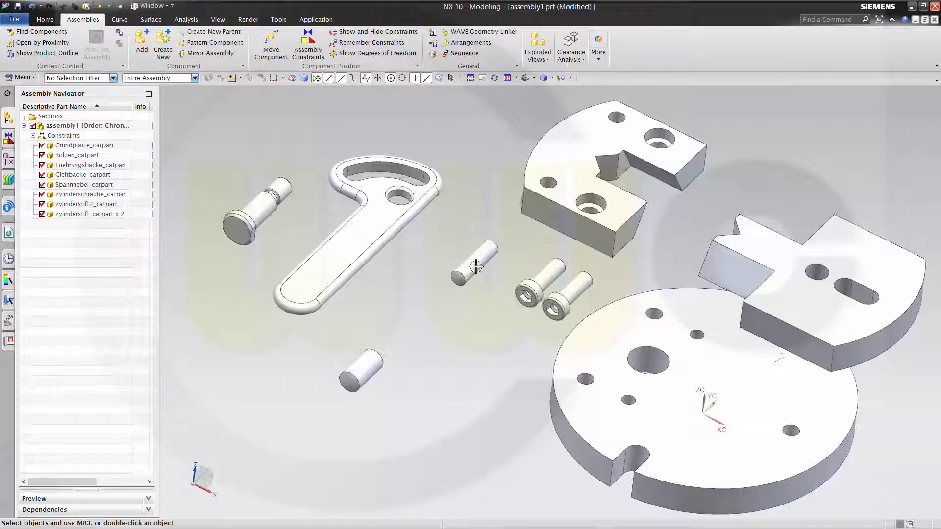
right_click(473, 267)
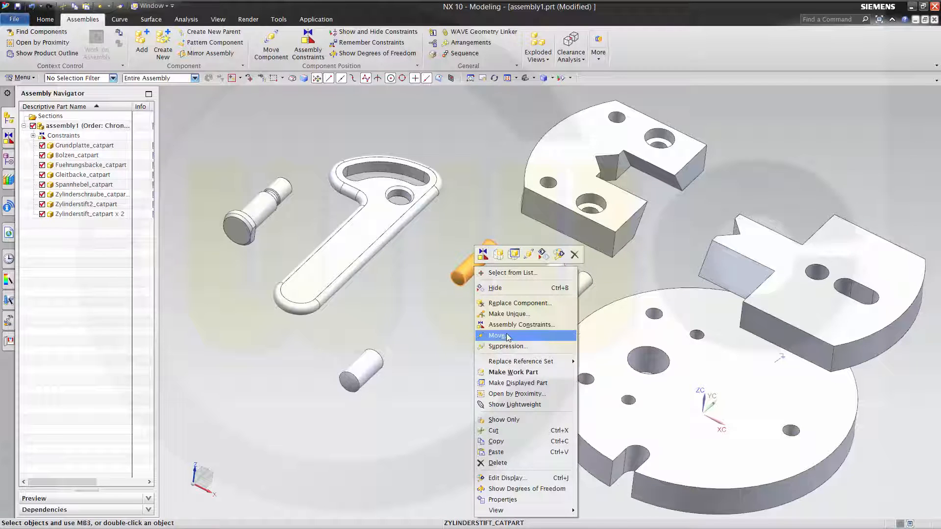
click(497, 335)
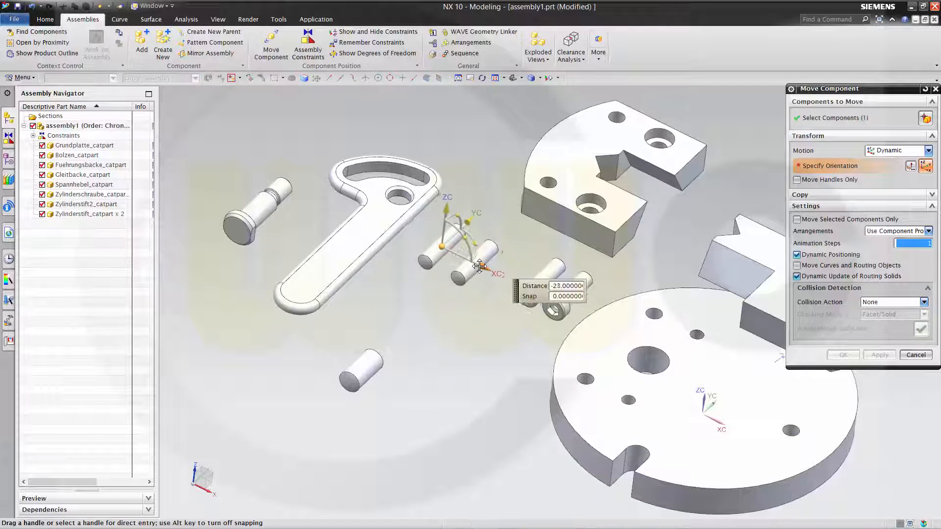
click(916, 355)
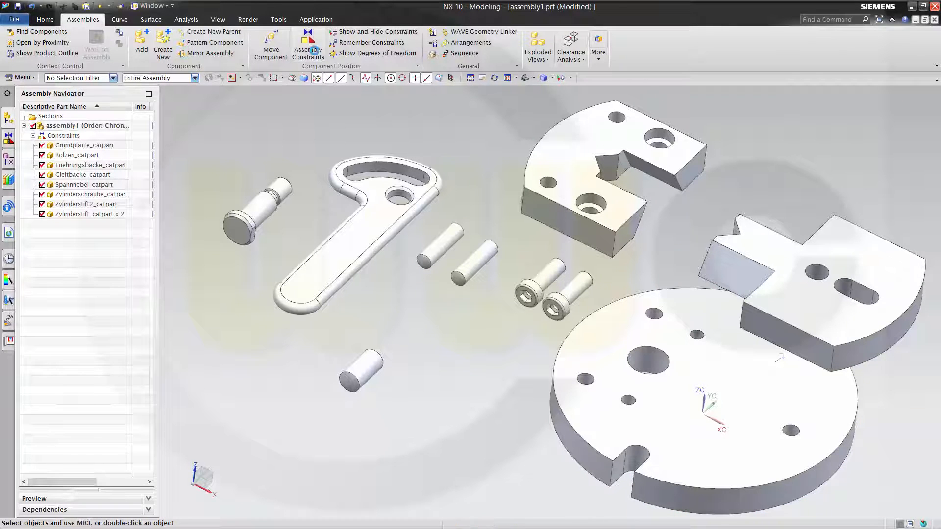
Mount Fuehrungsbacke and Gleitbacke on Grundplatte with Touch Align and Center constraints
click(308, 49)
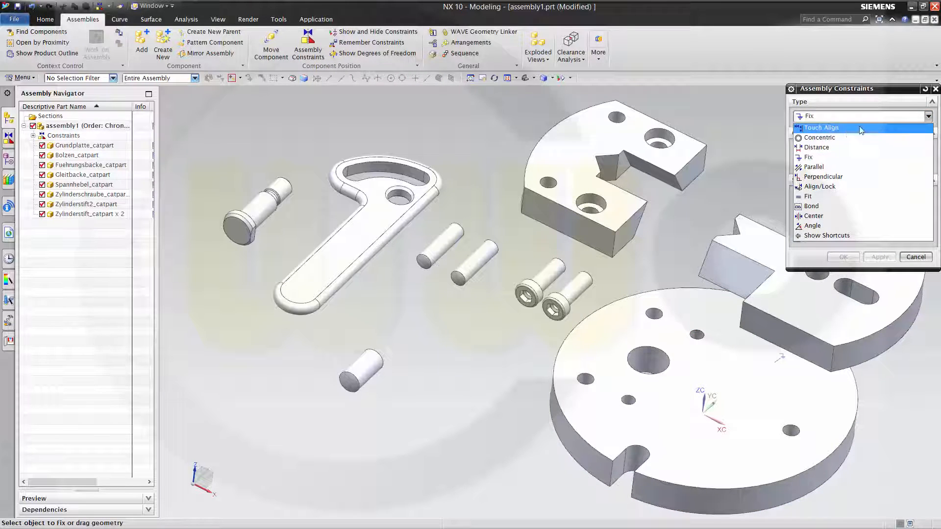
click(821, 127)
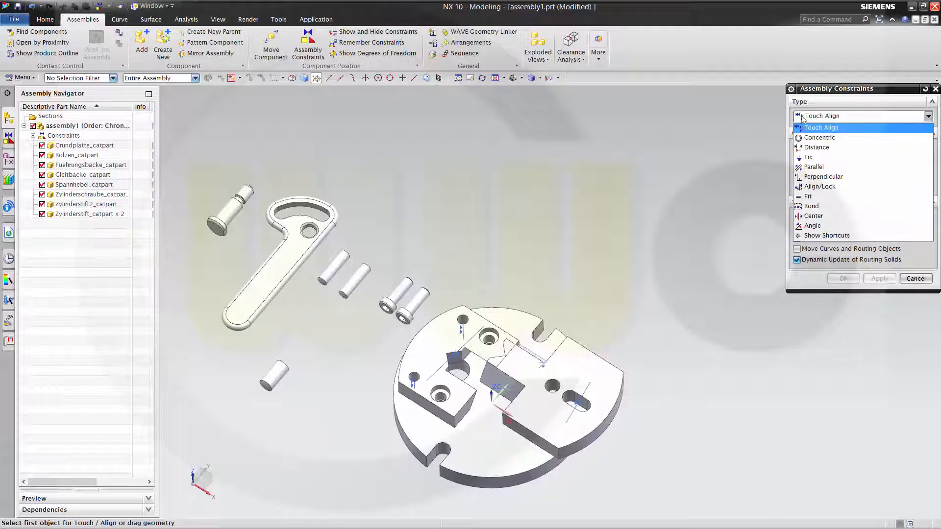
click(814, 215)
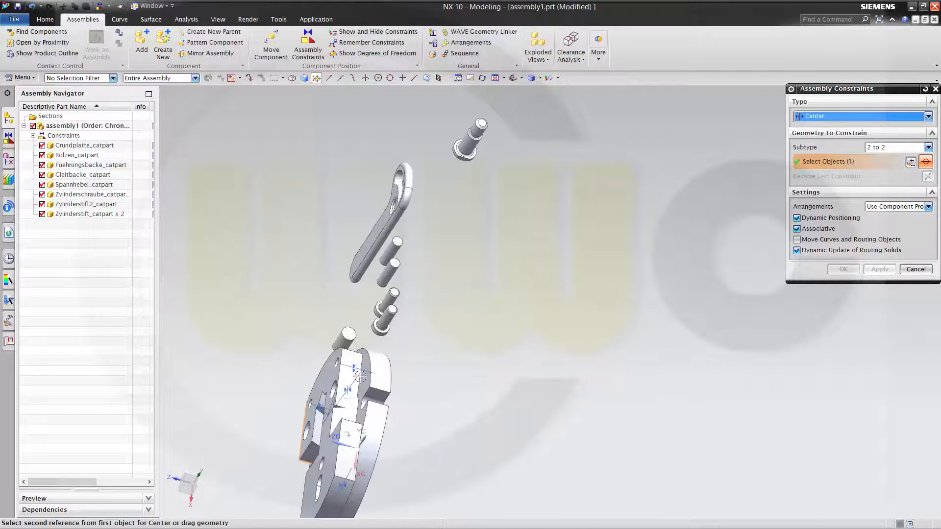
click(360, 367)
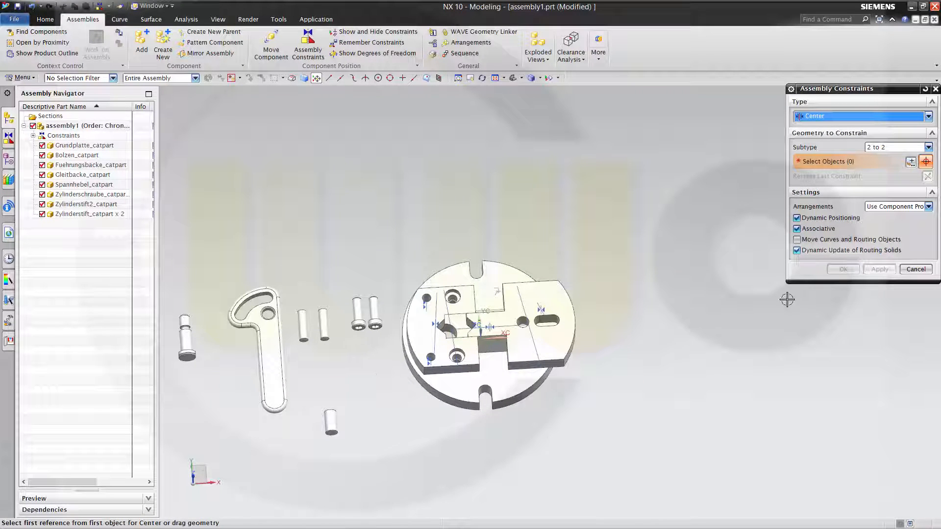
Slide the sliding jaw 15 mm along the base plate and reopen Assembly Constraints
right_click(510, 324)
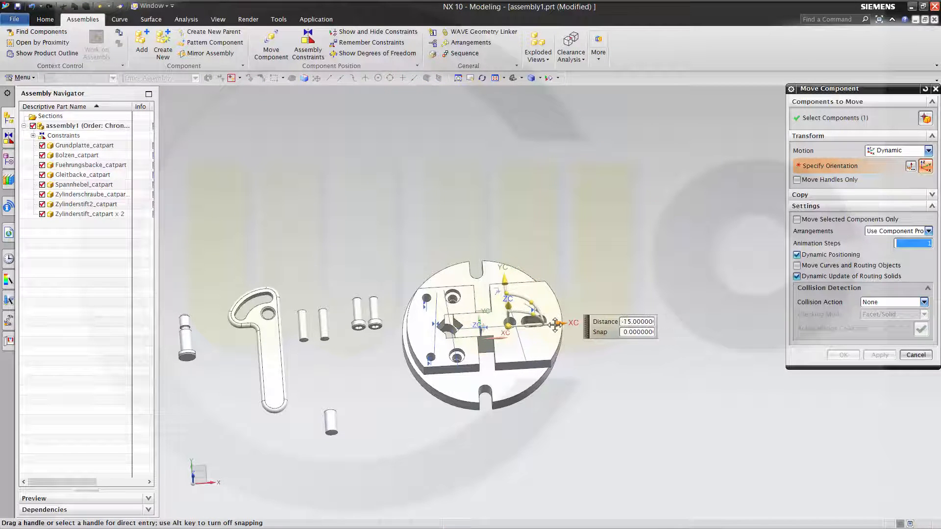
click(915, 355)
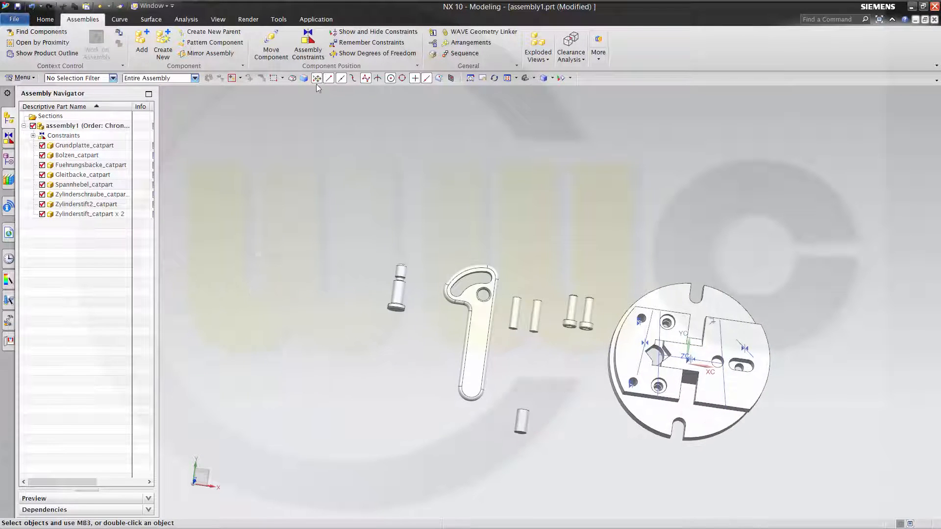
click(308, 45)
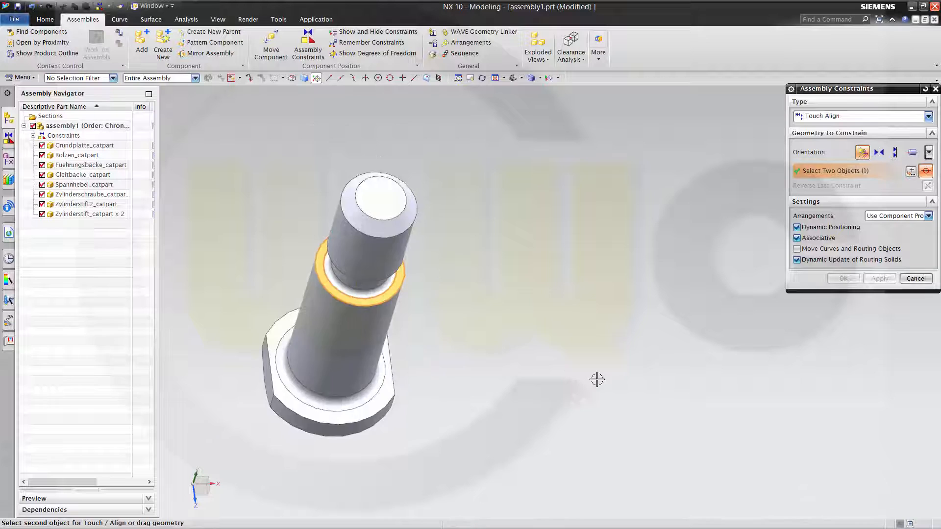
Touch-align the bolt to the base plate face and centre it on its hole edge
scroll(down, 3)
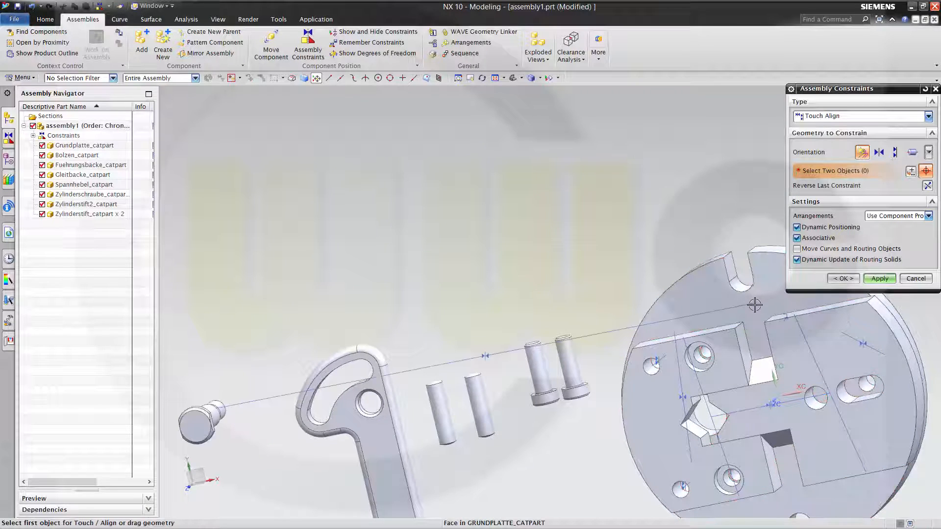
click(879, 278)
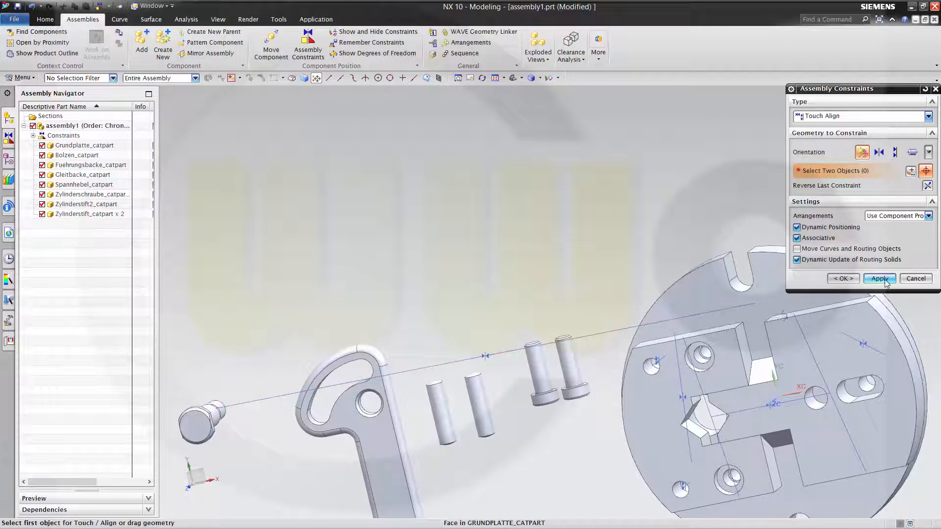
click(879, 278)
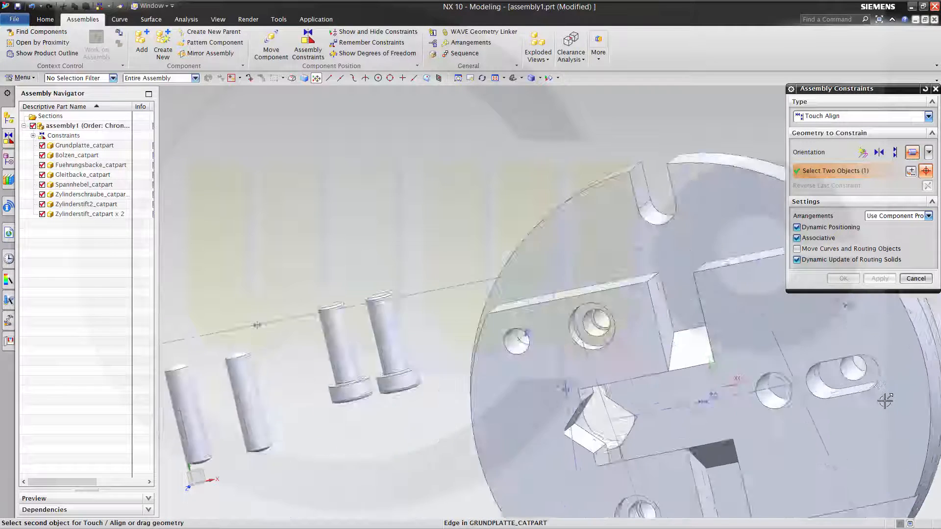
click(878, 278)
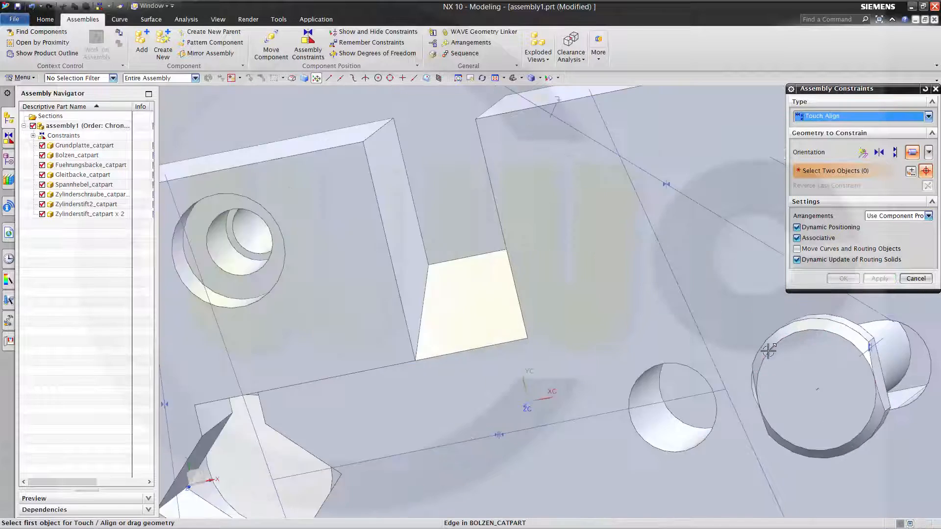
drag(768, 351, 408, 345)
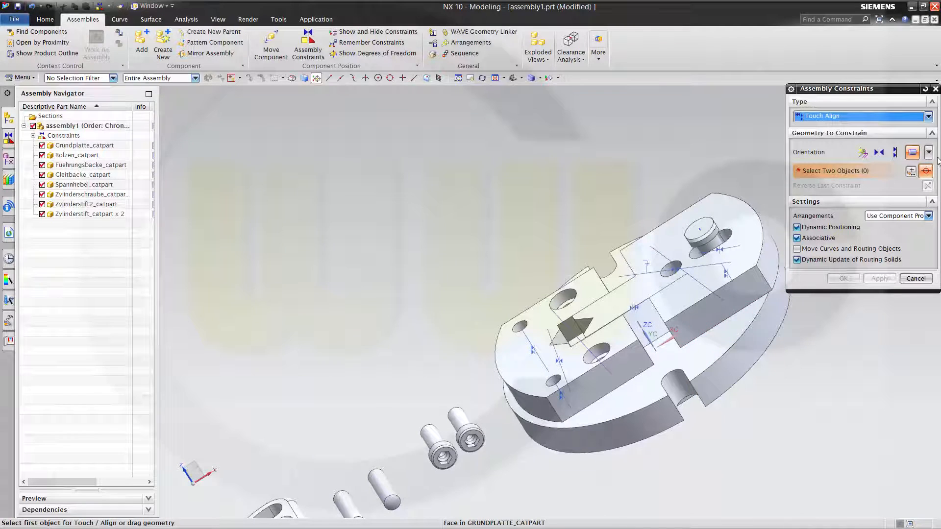
click(928, 152)
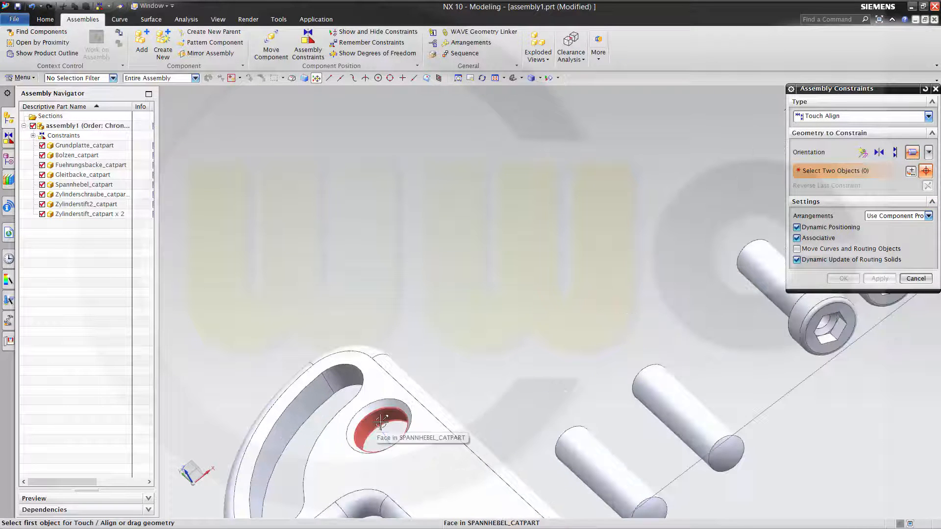
Align the clamping lever's hole face with the sliding jaw's hole face
click(378, 420)
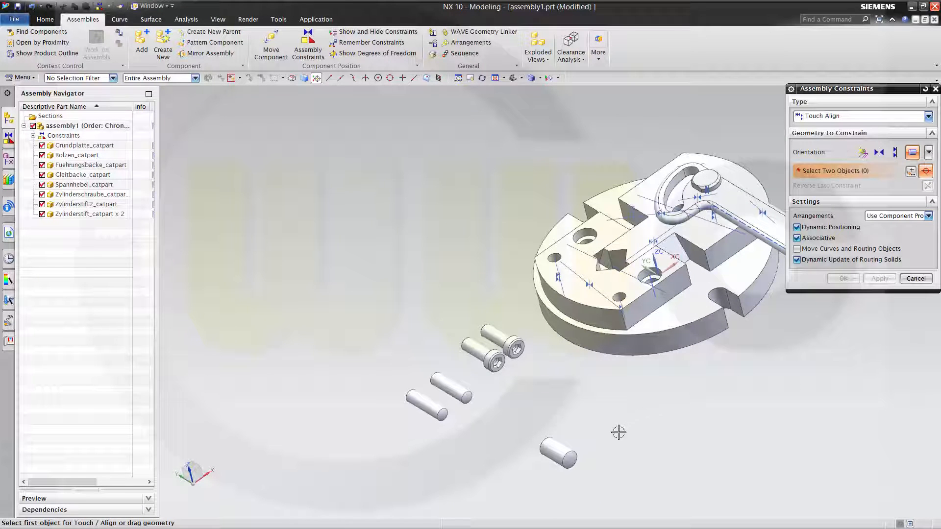
click(558, 452)
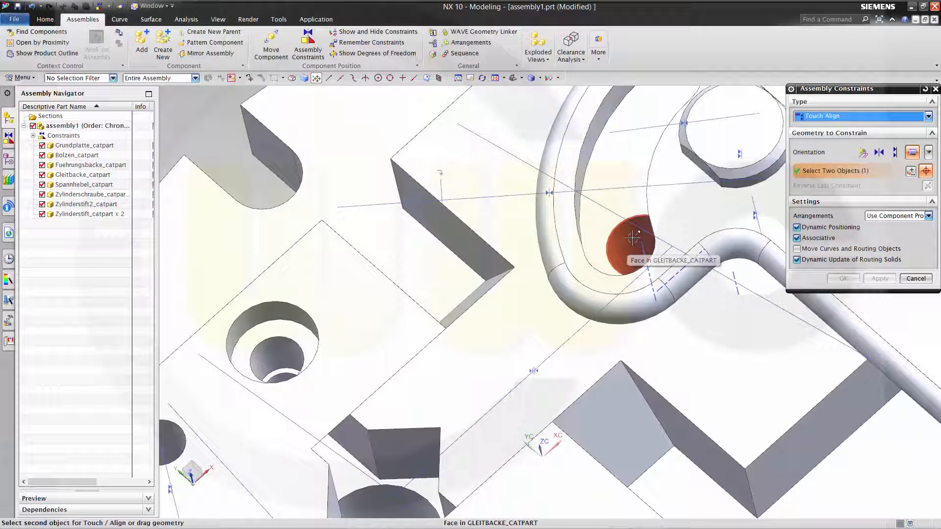
click(879, 278)
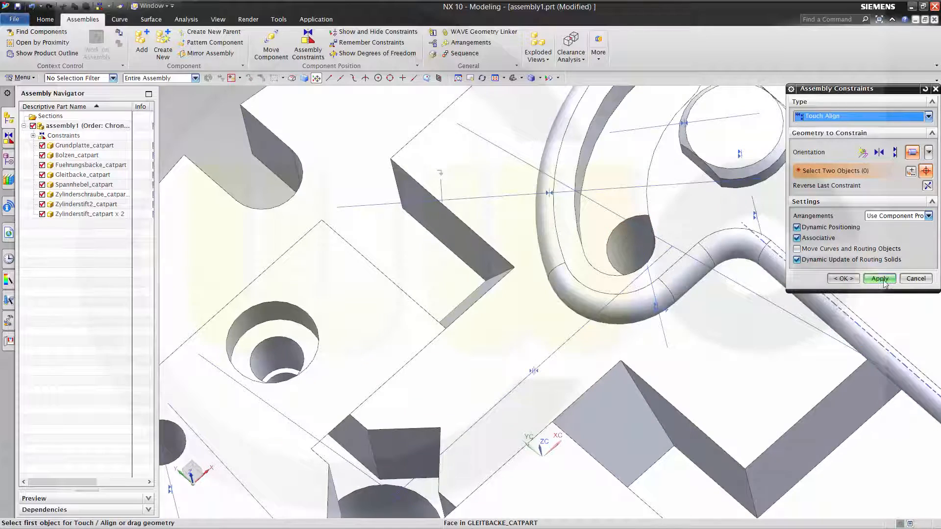
click(916, 278)
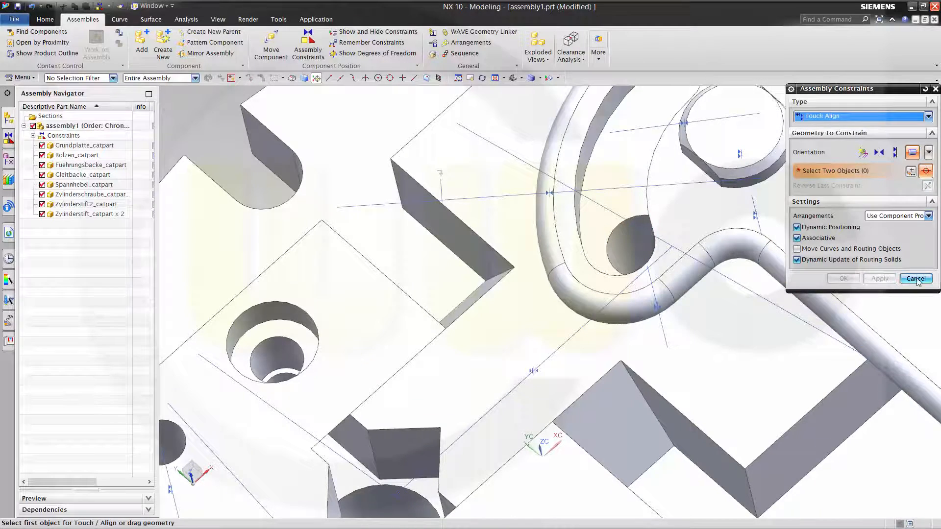
click(915, 278)
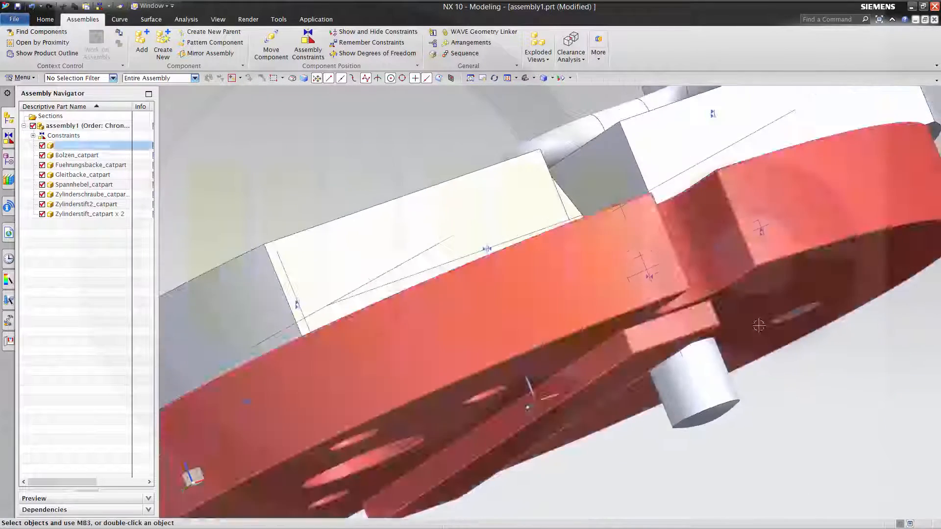
Orbit to the base plate underside and start a surface-contact constraint on a pin's end face
drag(760, 326, 804, 302)
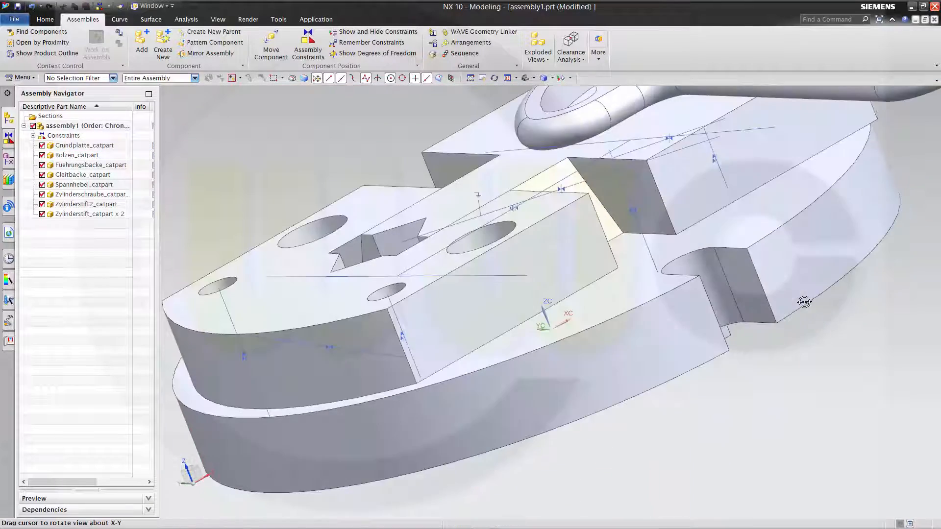
drag(804, 301, 641, 141)
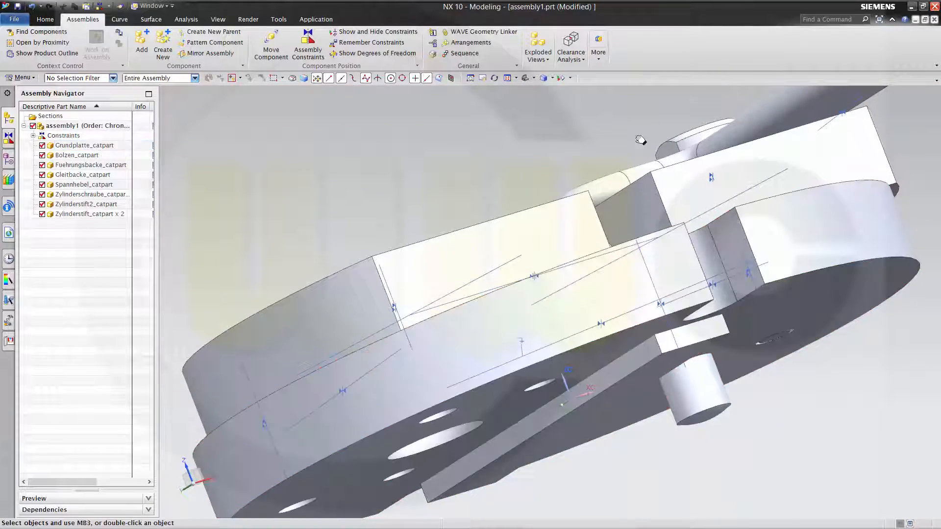
click(308, 45)
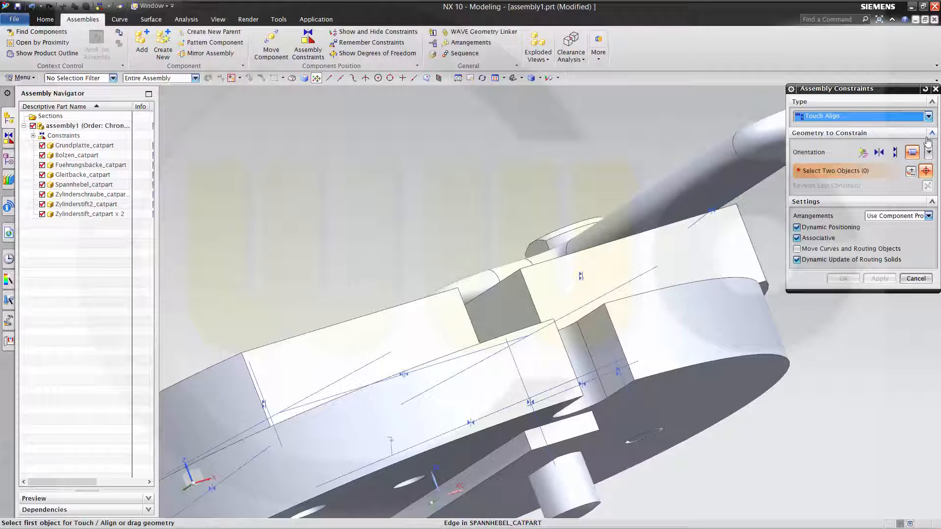
click(928, 152)
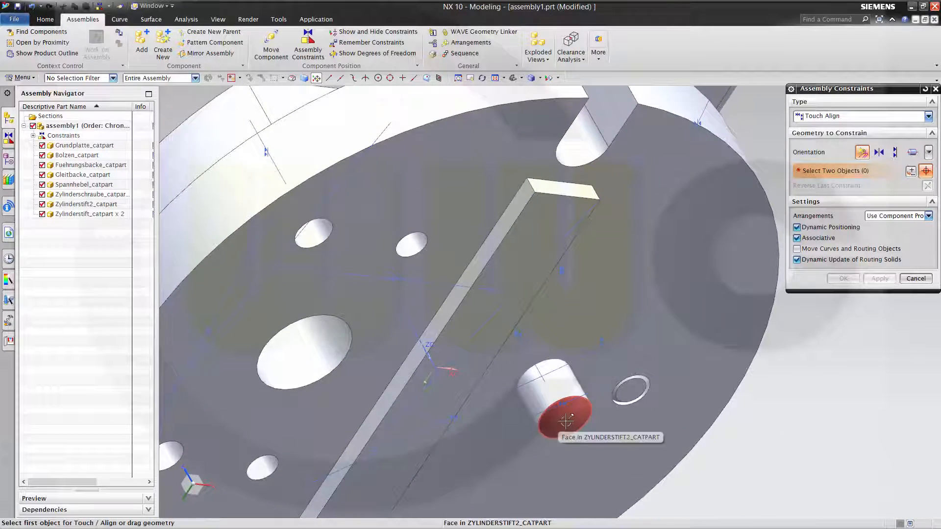
click(561, 414)
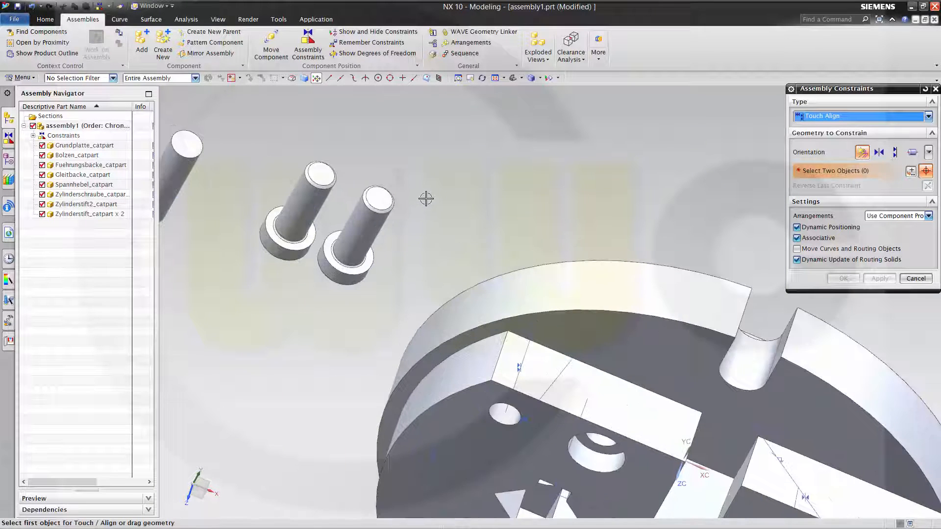
mouse_move(360, 264)
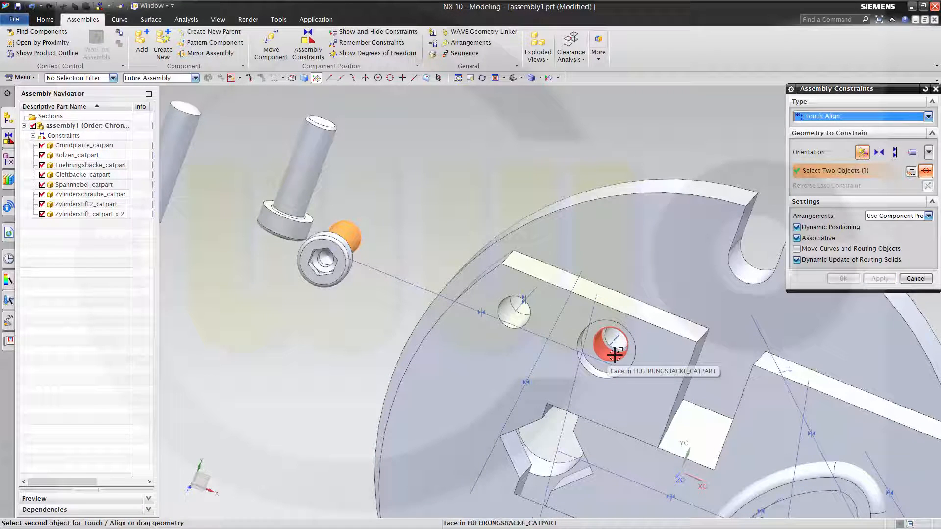
Touch Align the socket screw into its hole in the Fuehrungsbacke guide jaw
click(612, 345)
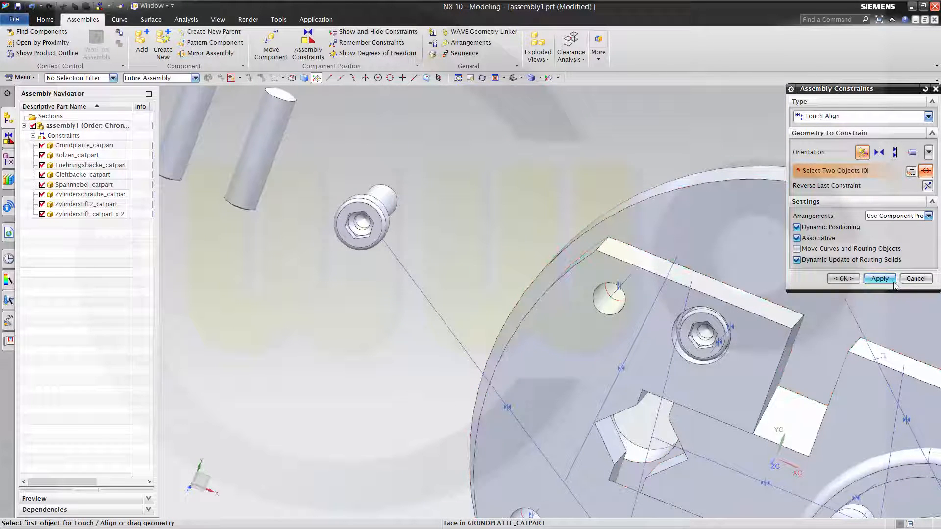
click(880, 279)
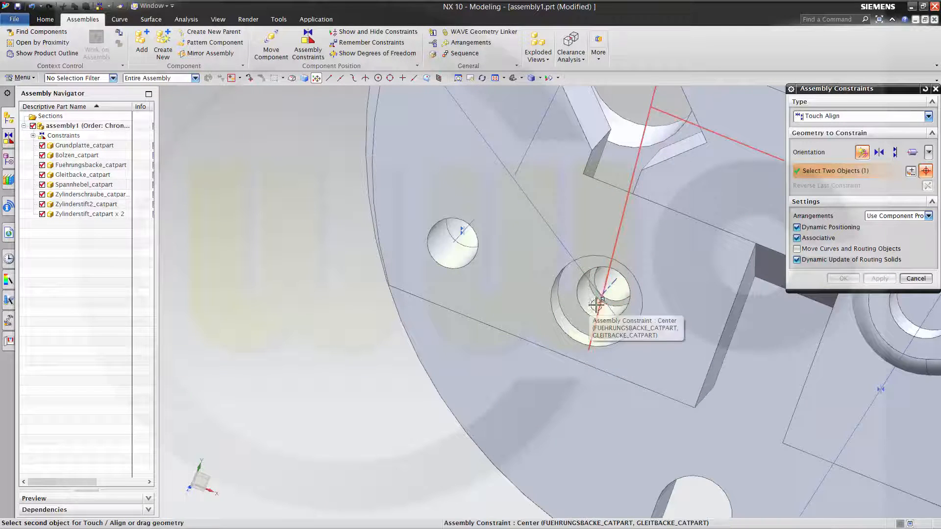
click(879, 278)
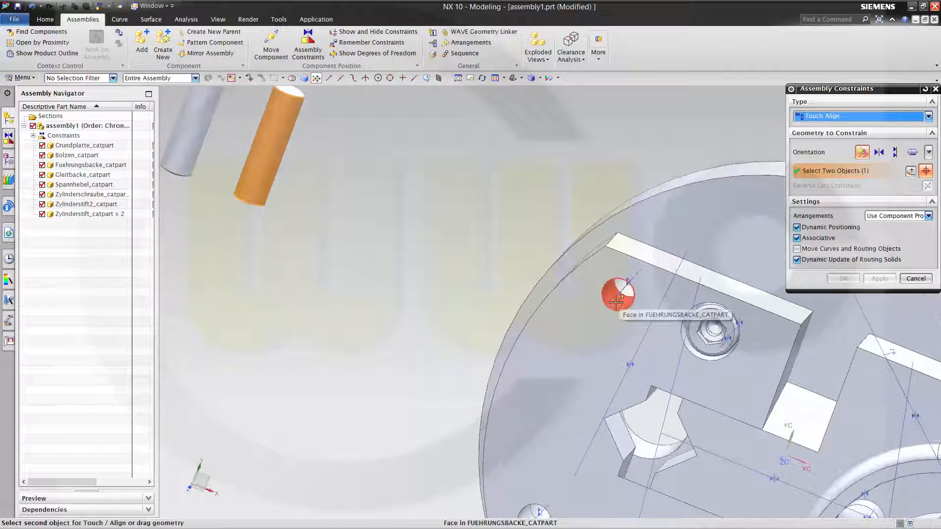
Touch Align each Zylinderstift pin with its matching hole in the guide jaw
click(879, 278)
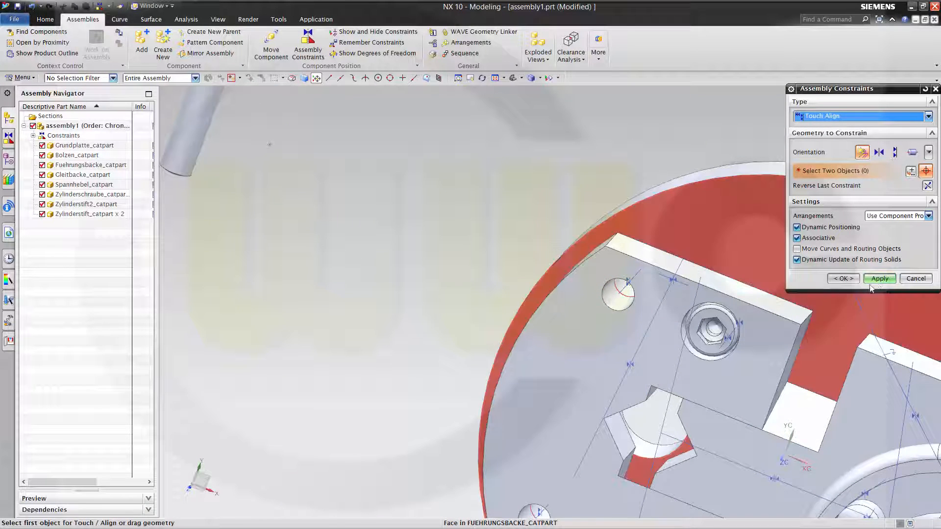
click(879, 278)
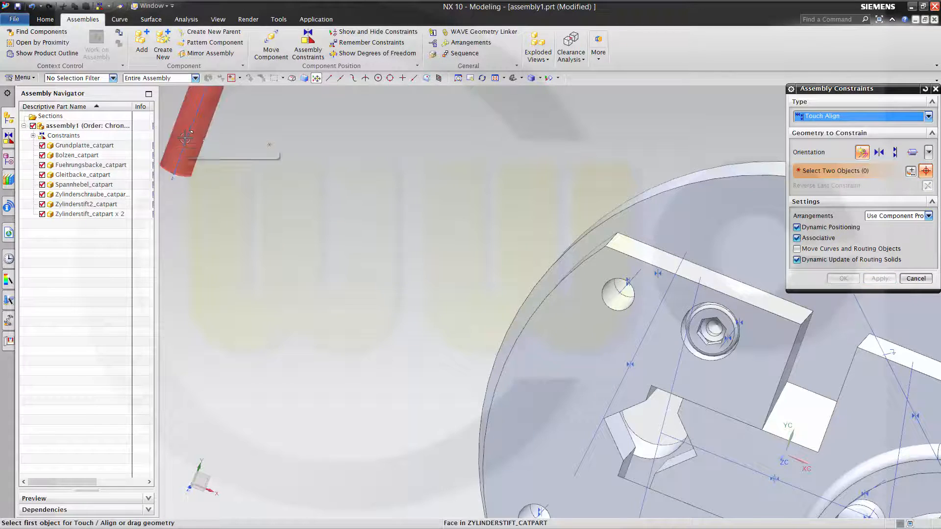
click(534, 337)
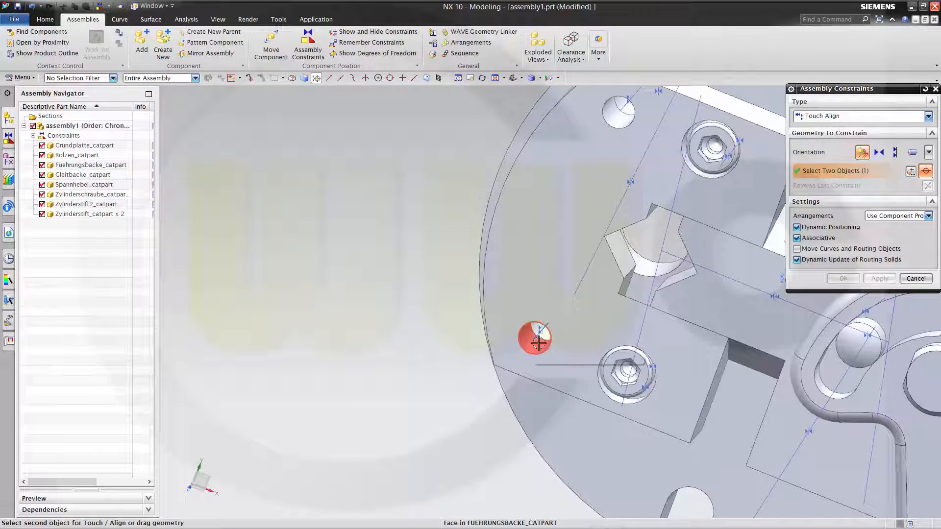
click(880, 278)
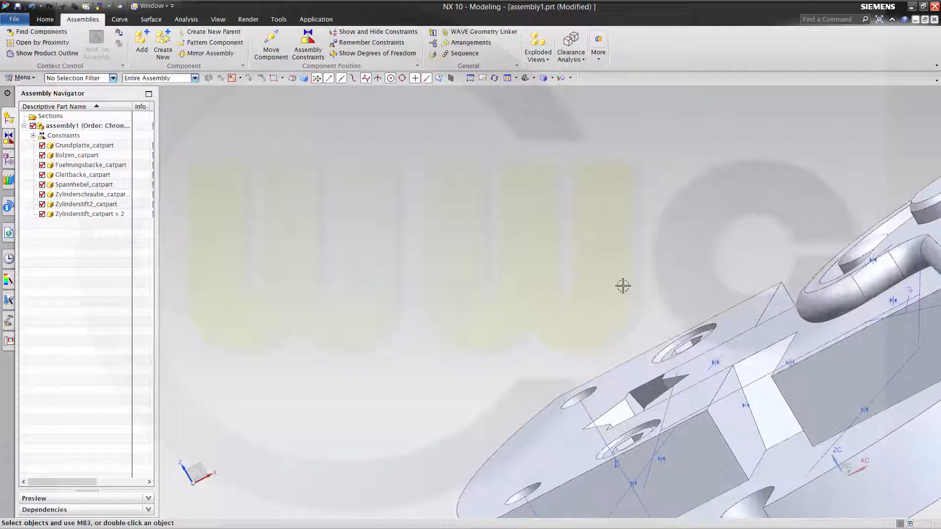
Pull the Zylinderstift pin out of the base plate using its Assembly Navigator context menu
drag(623, 286, 703, 270)
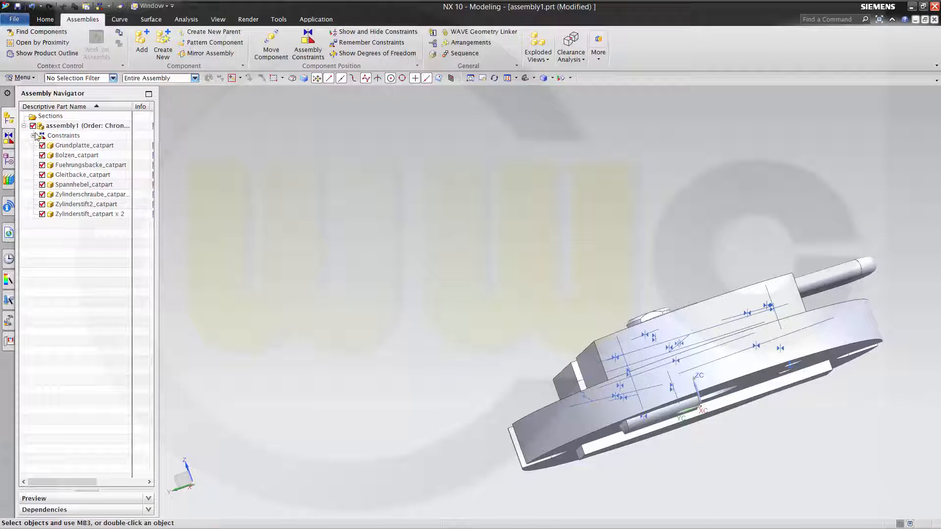
click(33, 136)
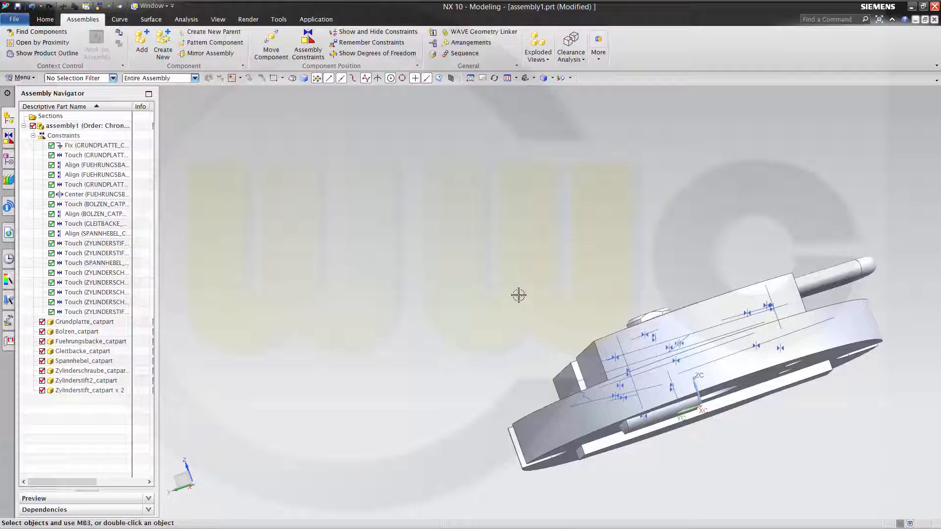
right_click(94, 311)
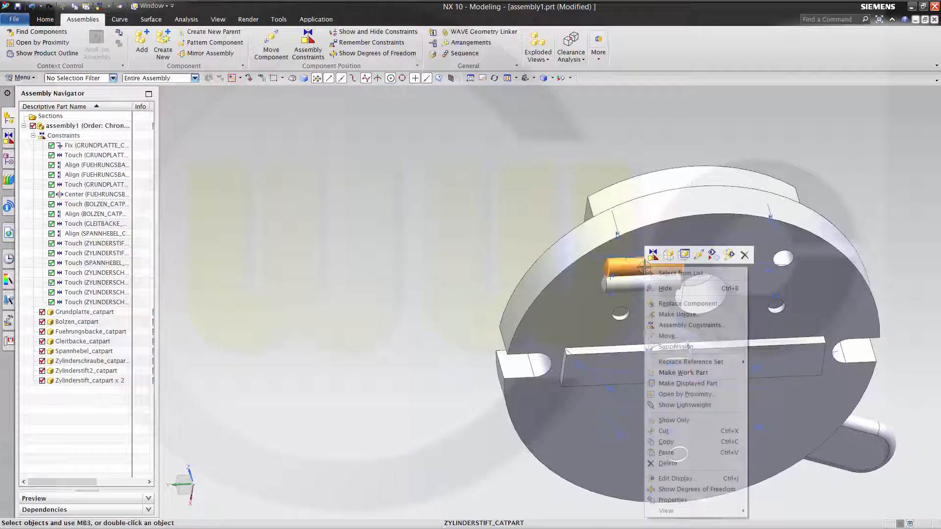
click(666, 335)
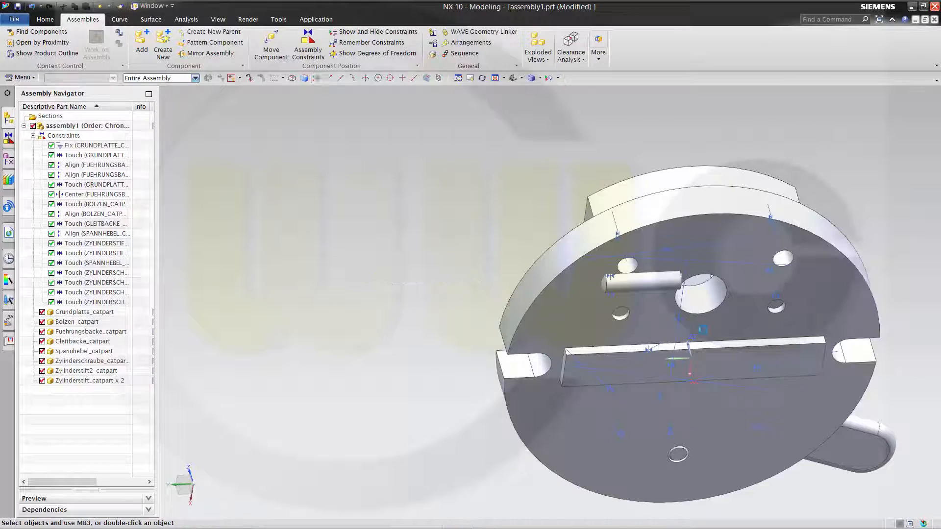
right_click(624, 282)
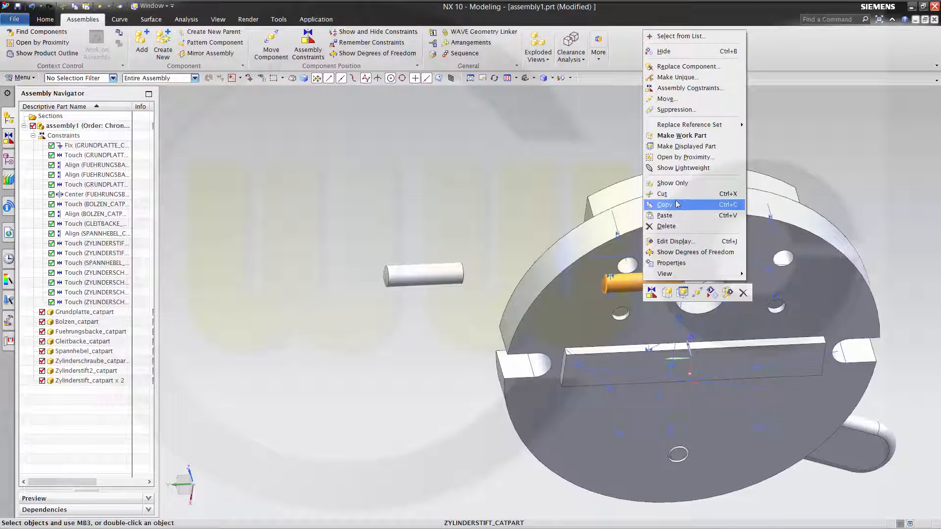
click(666, 98)
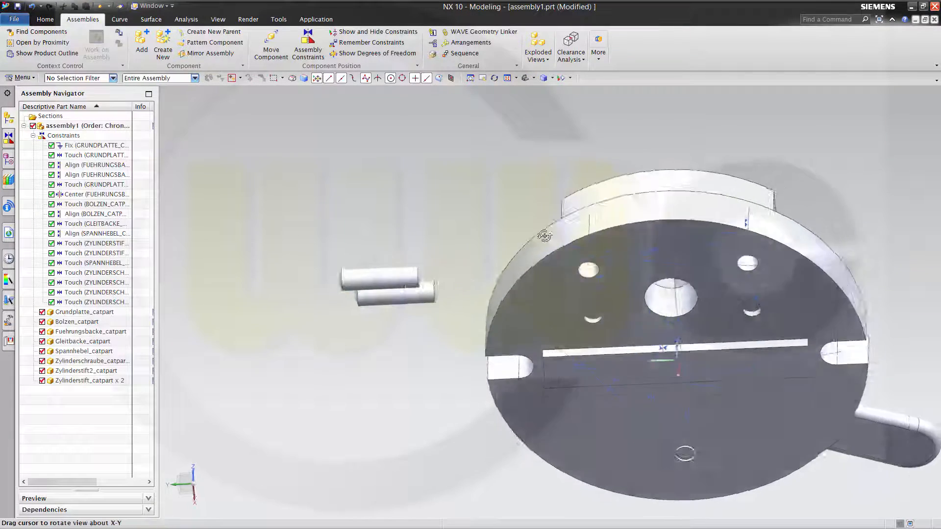
drag(544, 235, 711, 378)
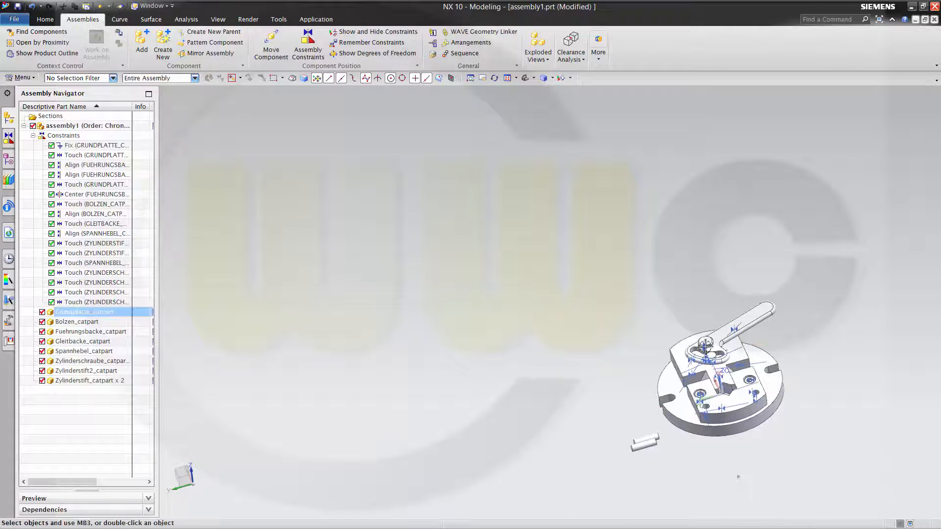
Align the first pin into its plate hole with a 1 mm distance, then select the second pin
click(307, 45)
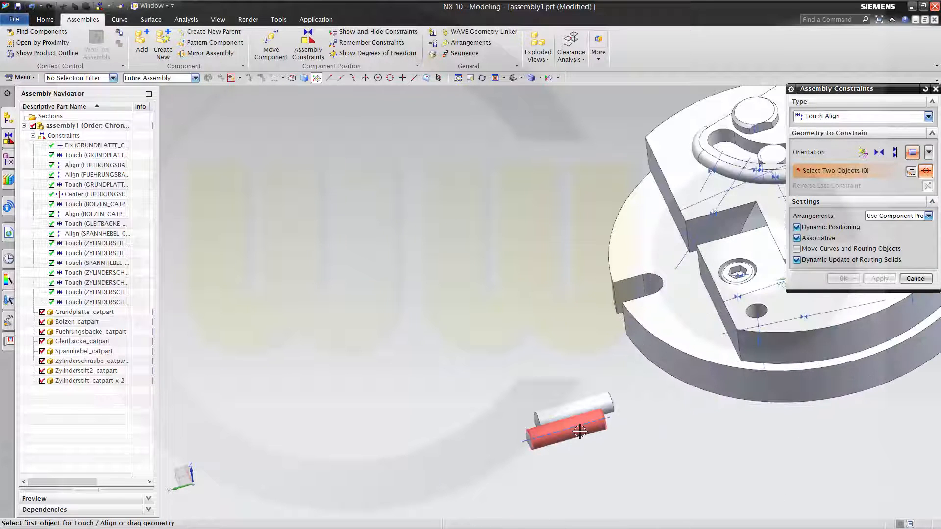
click(567, 420)
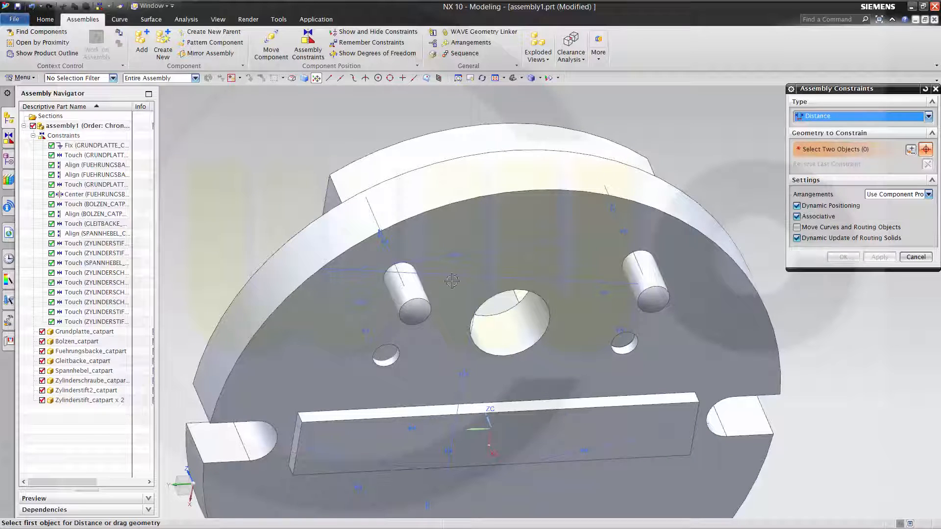
click(411, 310)
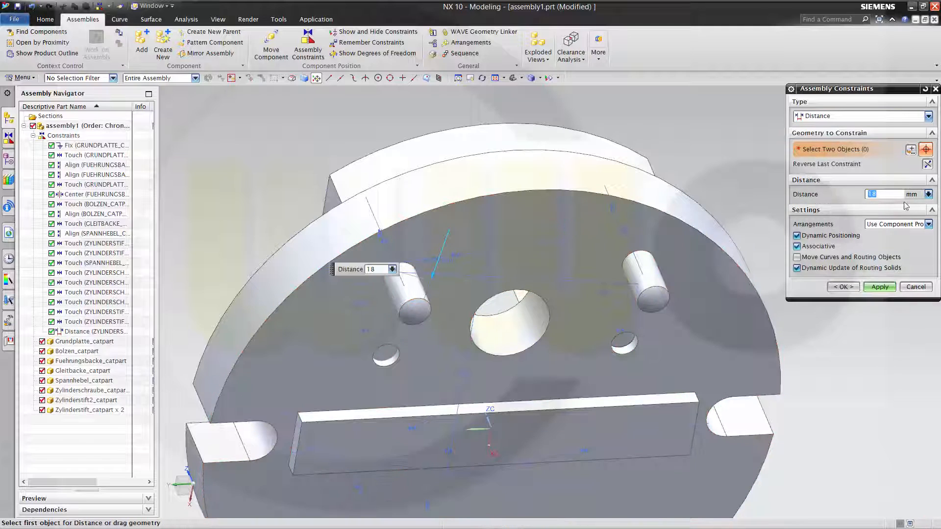
text(1)
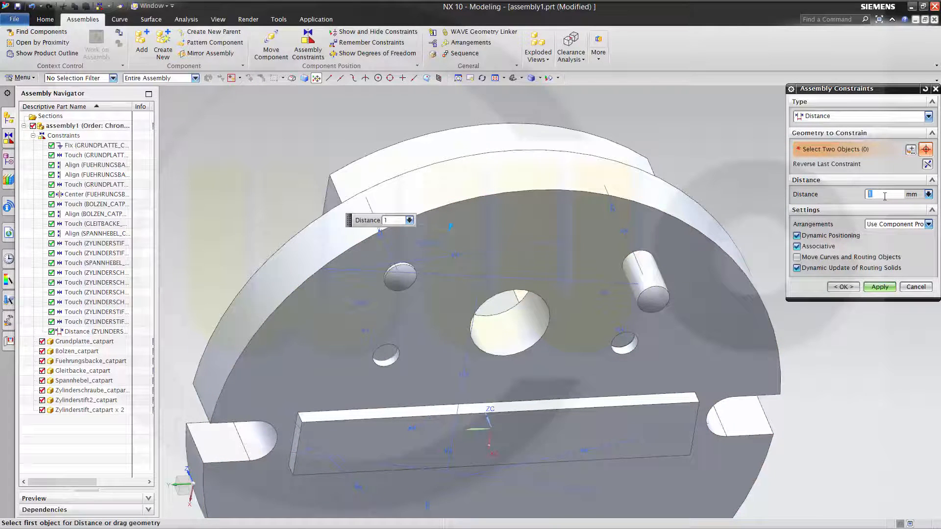
click(880, 286)
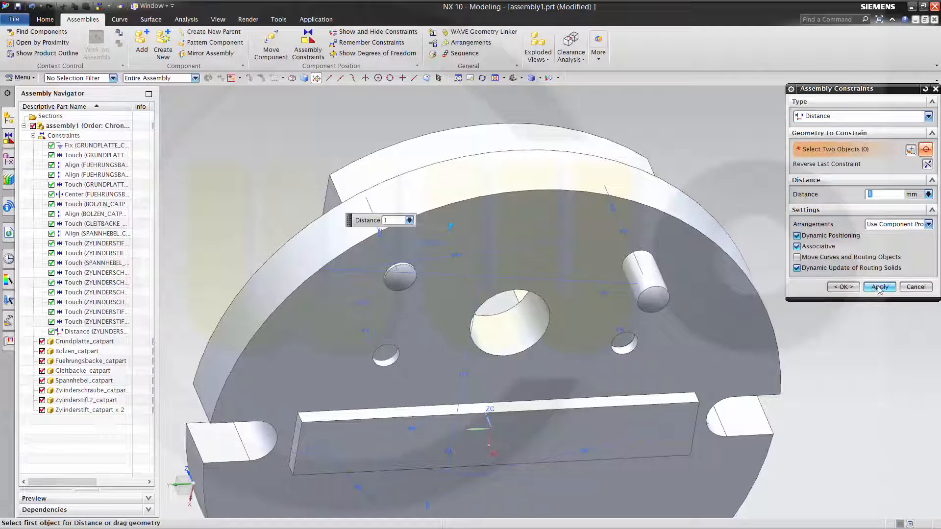
click(879, 286)
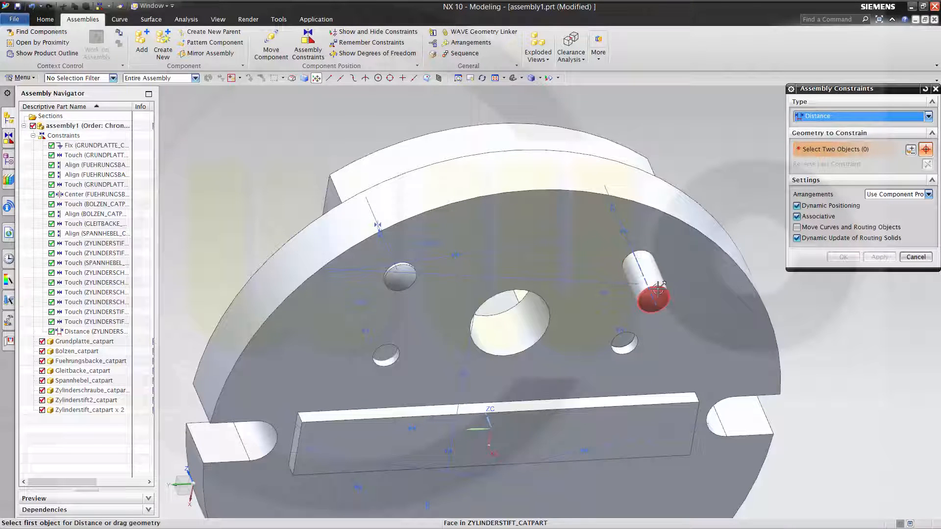
click(651, 283)
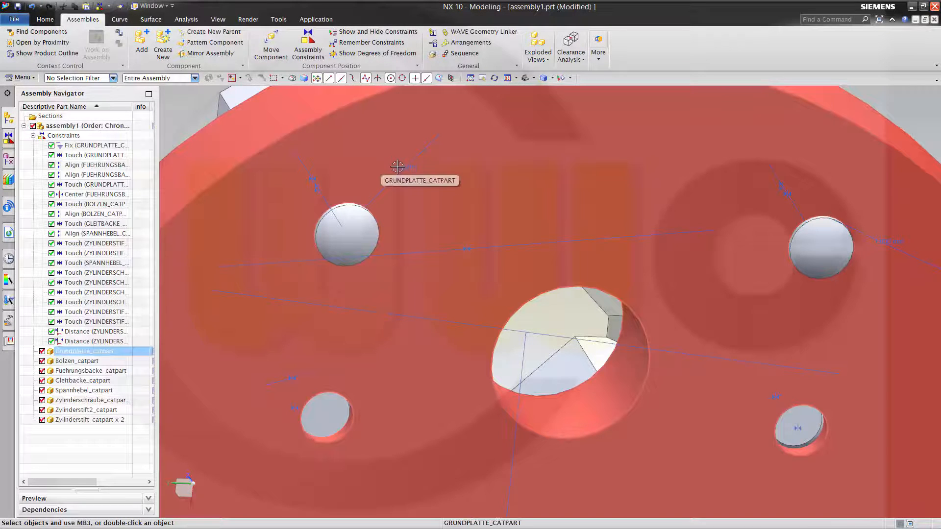
Change the first pin's Distance constraint to -2 mm, then open the second pin's distance
double_click(88, 351)
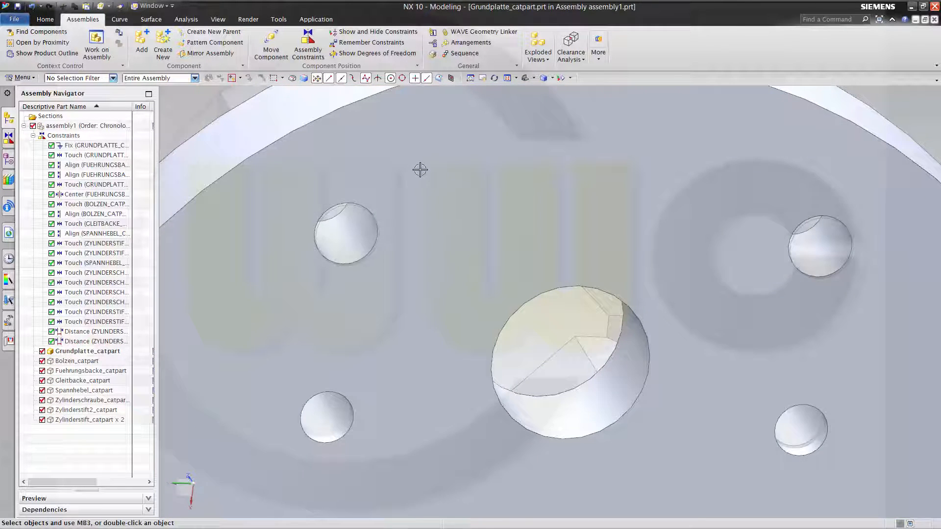
double_click(75, 126)
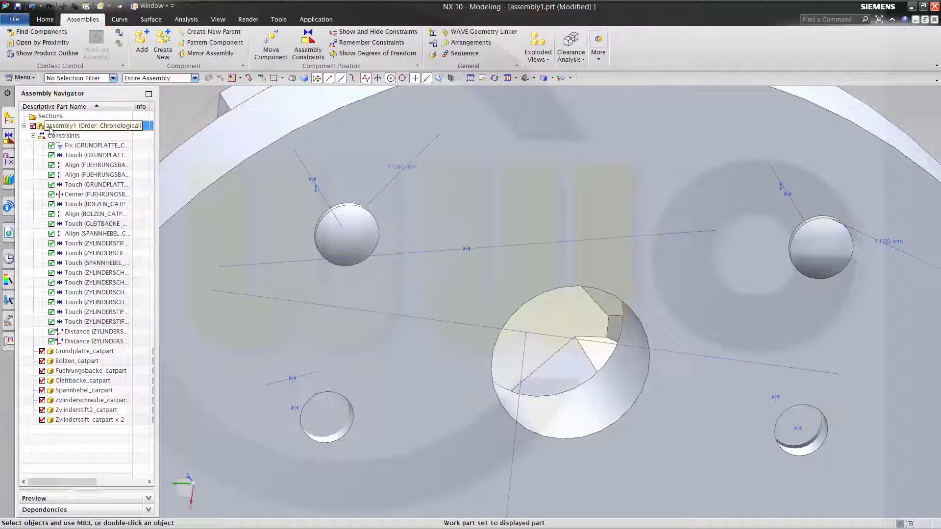
click(90, 332)
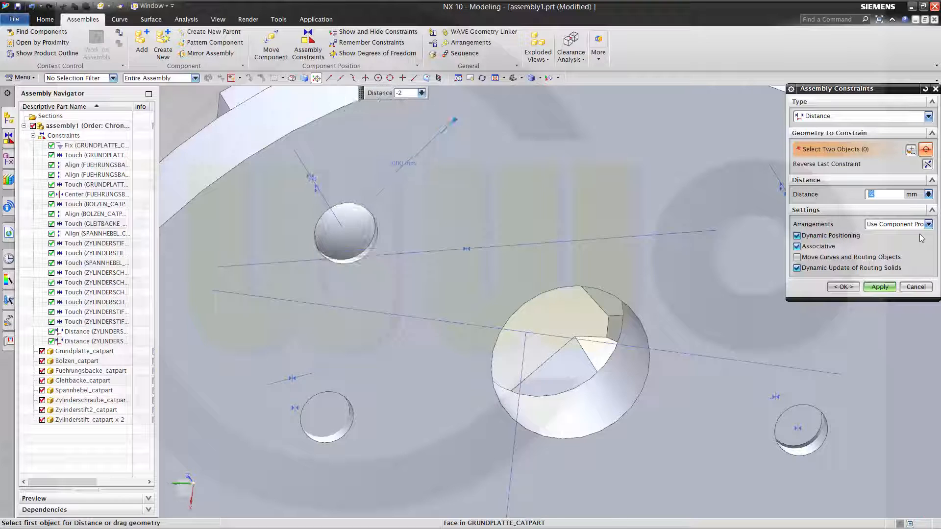
click(879, 287)
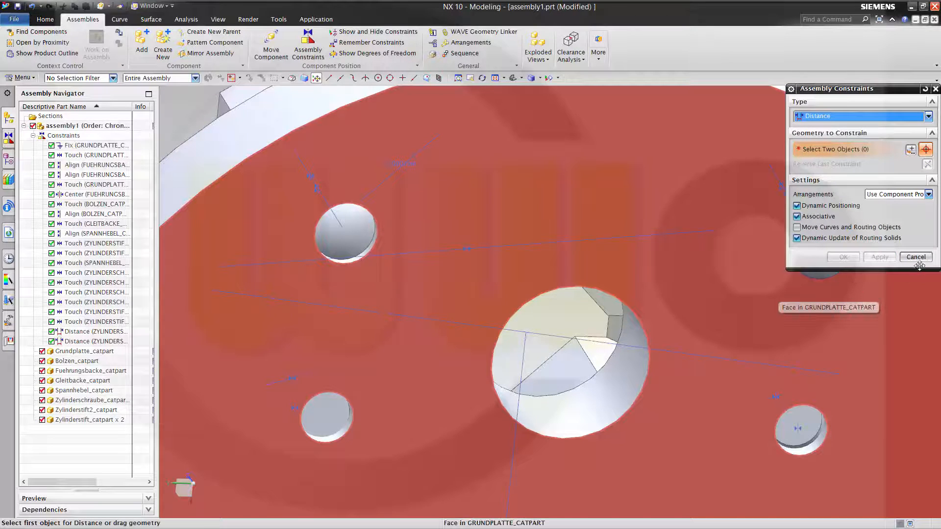
click(915, 257)
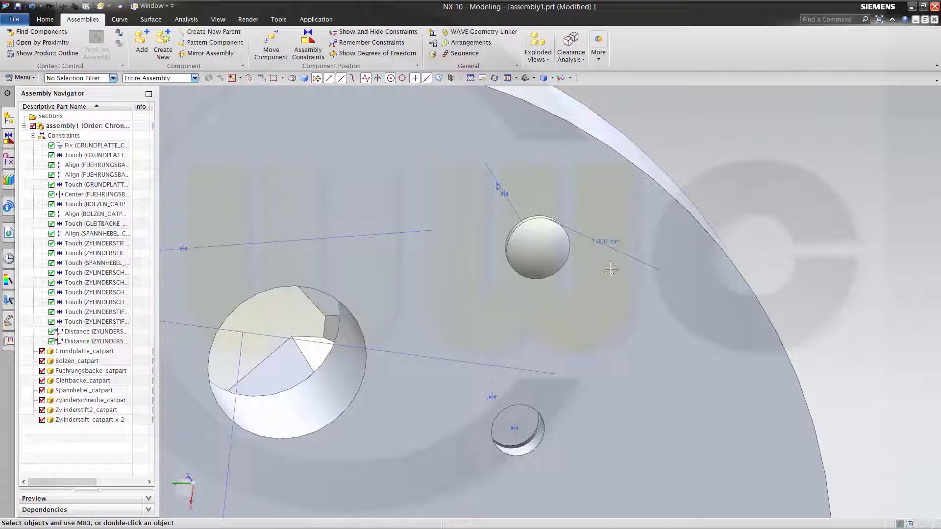
double_click(91, 341)
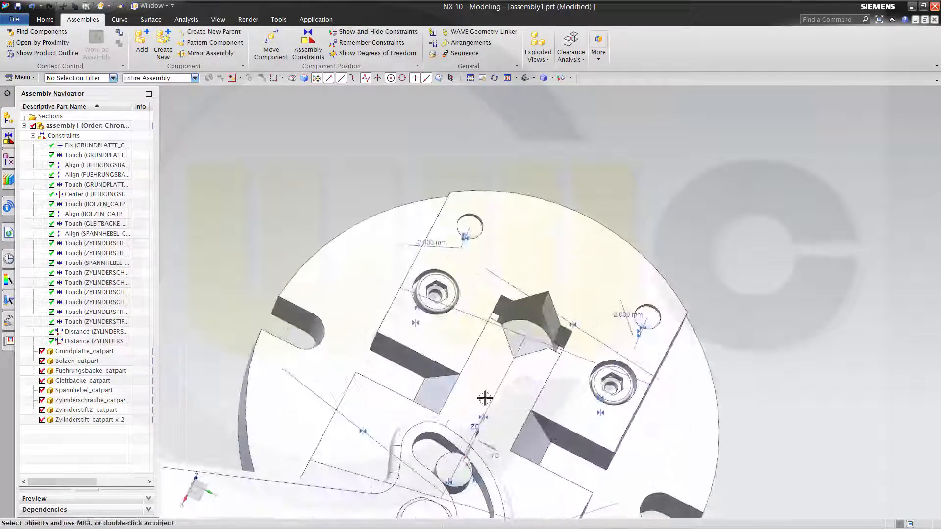
click(82, 380)
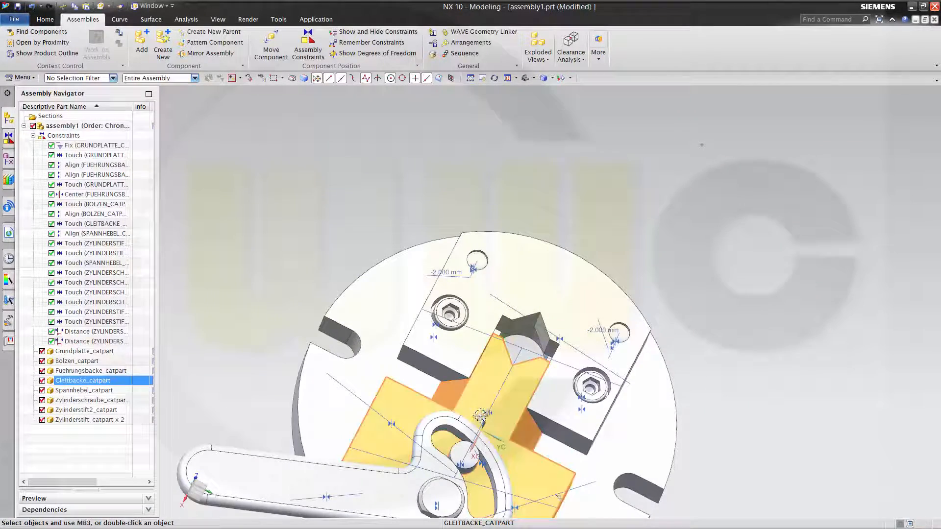
drag(480, 414, 600, 510)
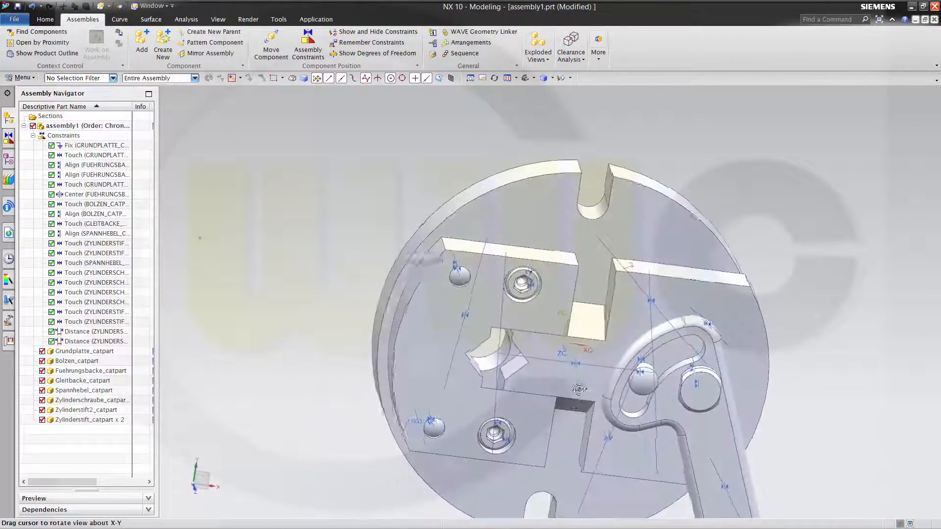
drag(580, 389, 813, 315)
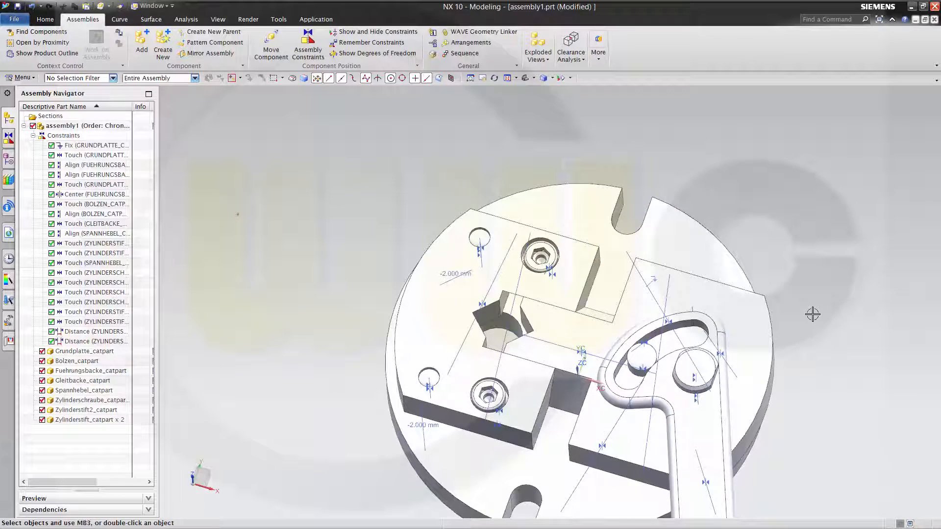